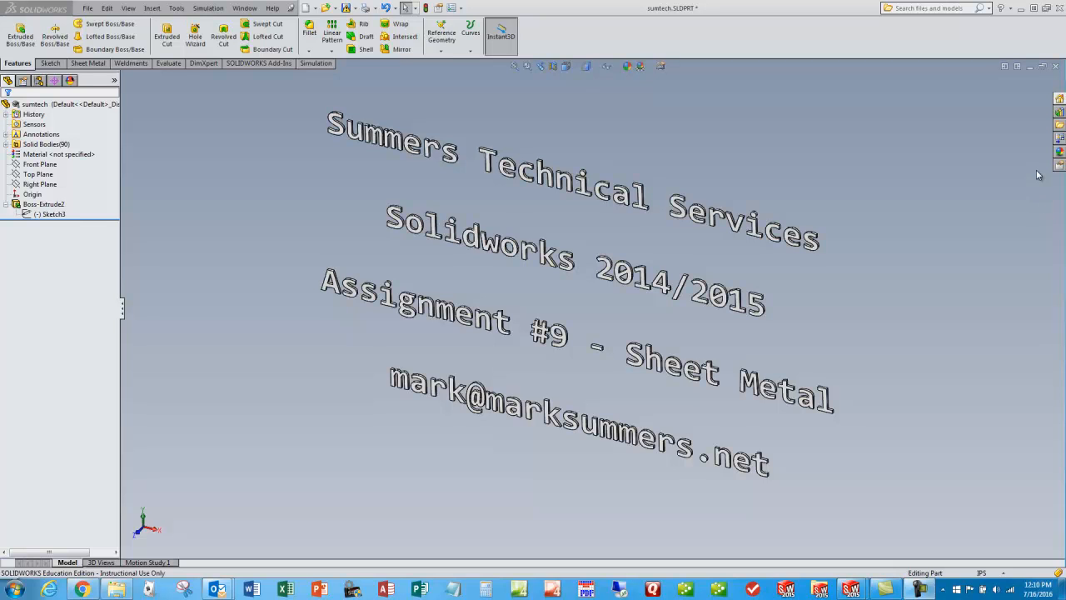
mouse_move(580, 297)
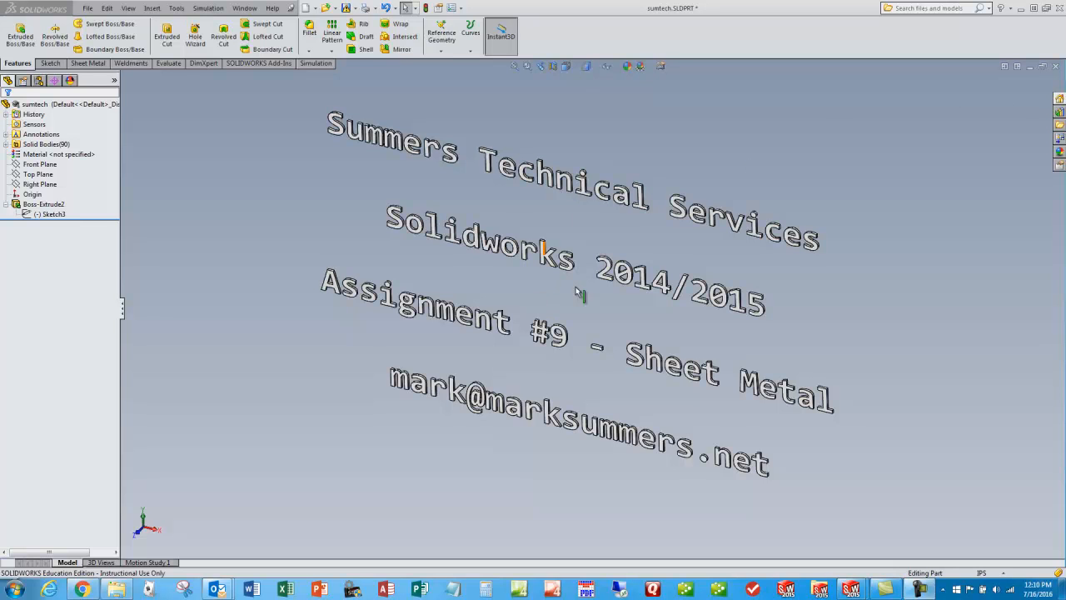
mouse_move(530, 280)
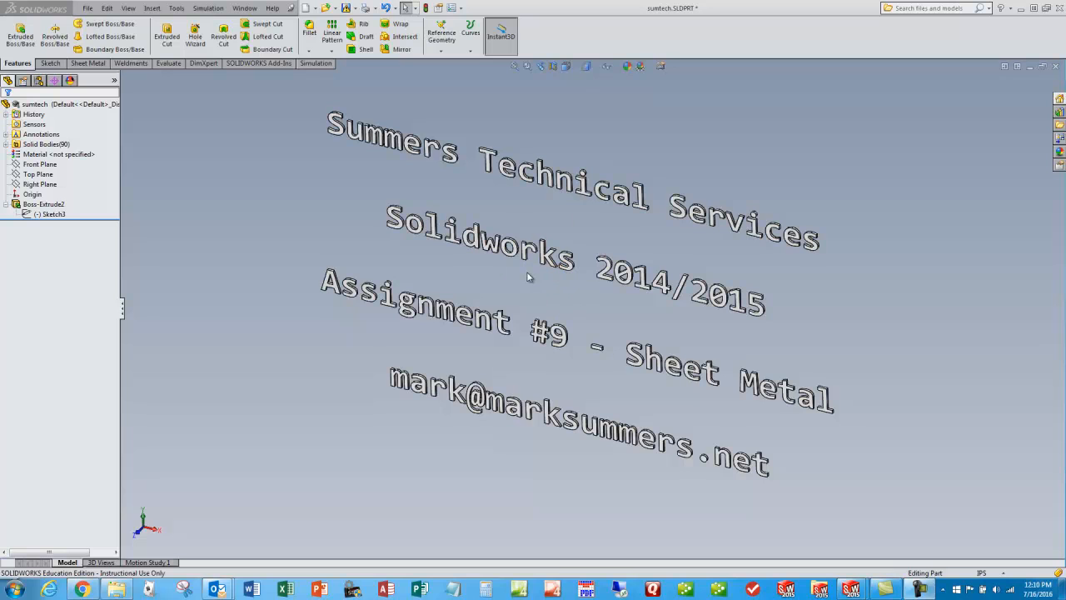
mouse_move(383, 101)
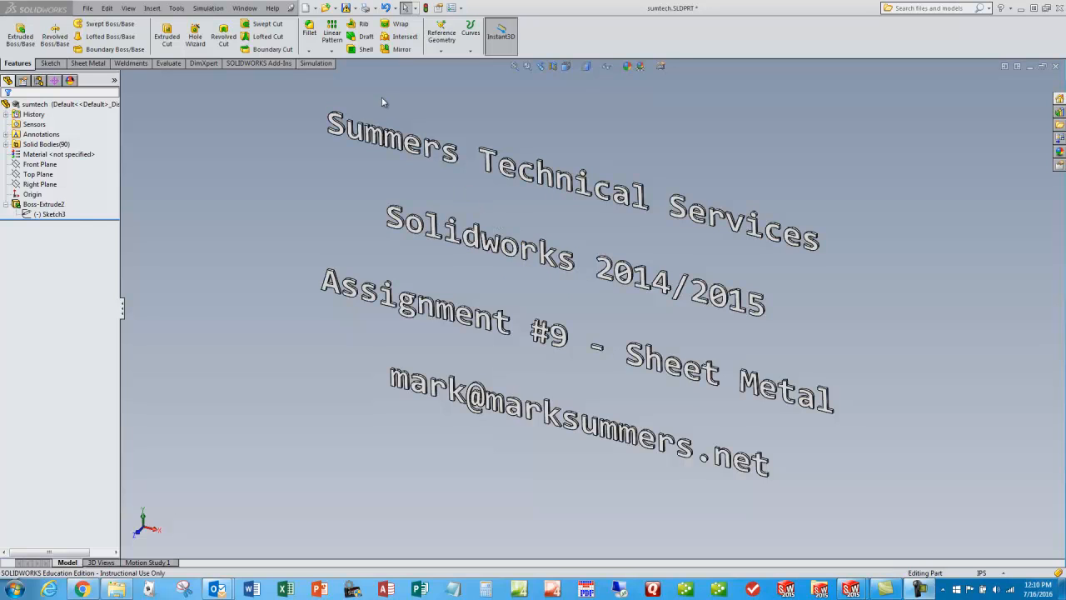
Switch to the NRG-022-00-09-01 bracket part from the Window menu
left_click(244, 7)
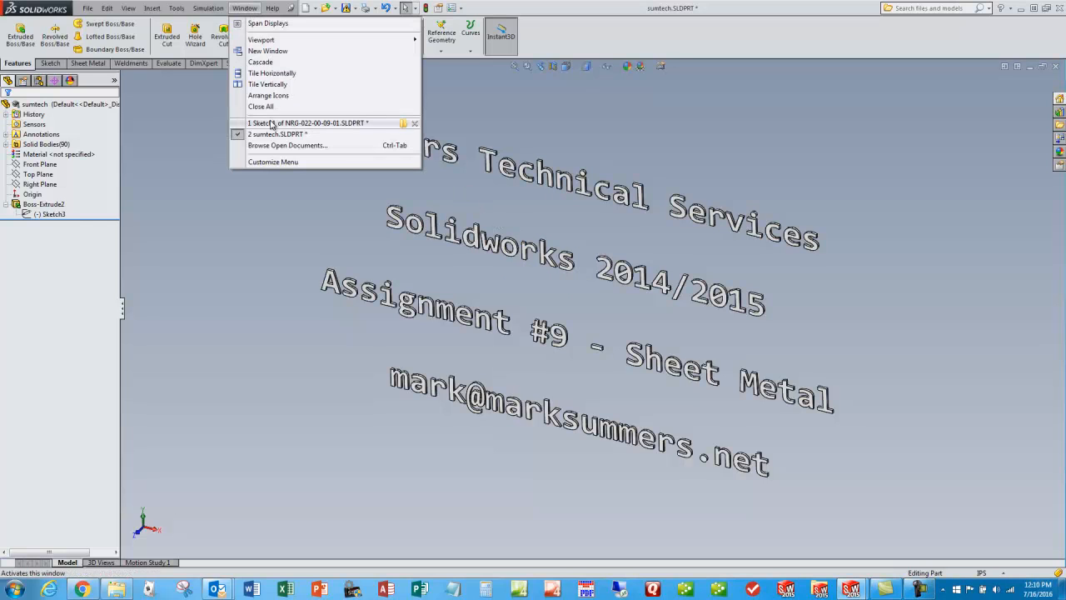
left_click(308, 123)
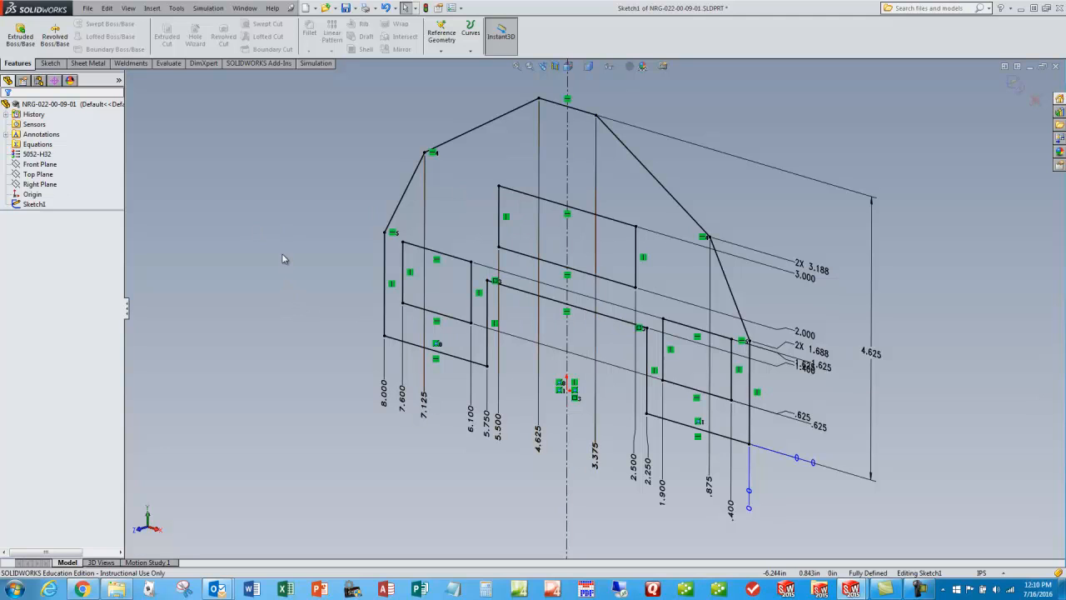
mouse_move(313, 212)
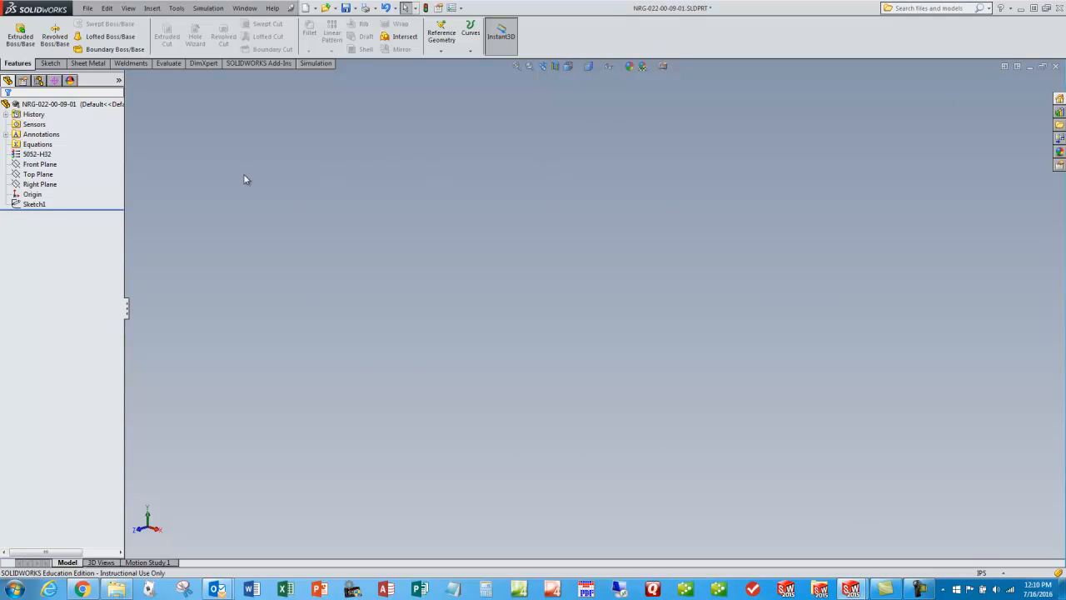
Select Sketch1 in the tree and bring up the Sheet Metal command group
left_click(34, 203)
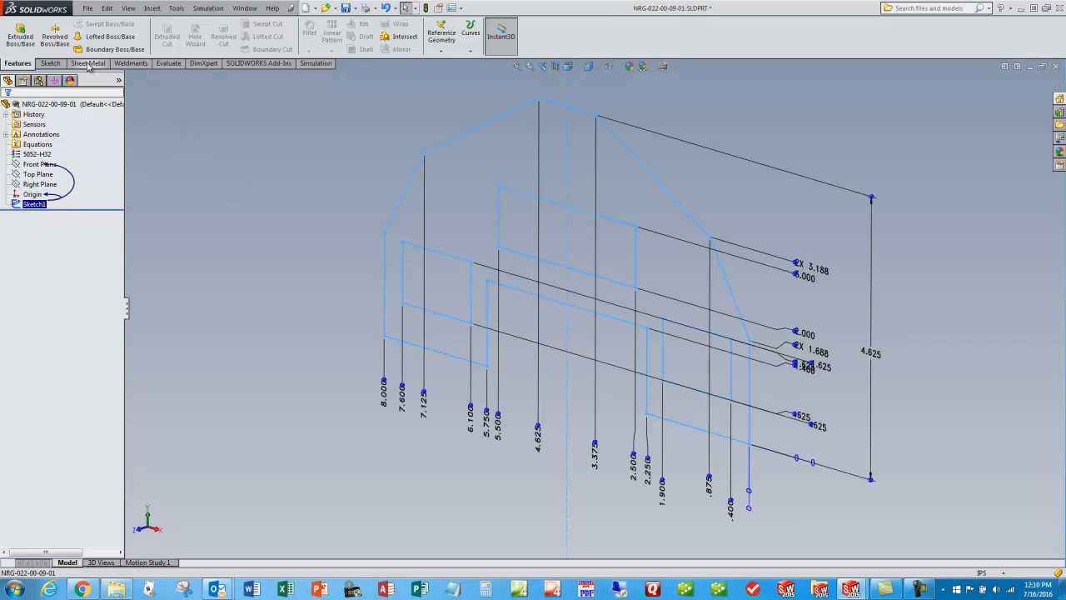
left_click(87, 64)
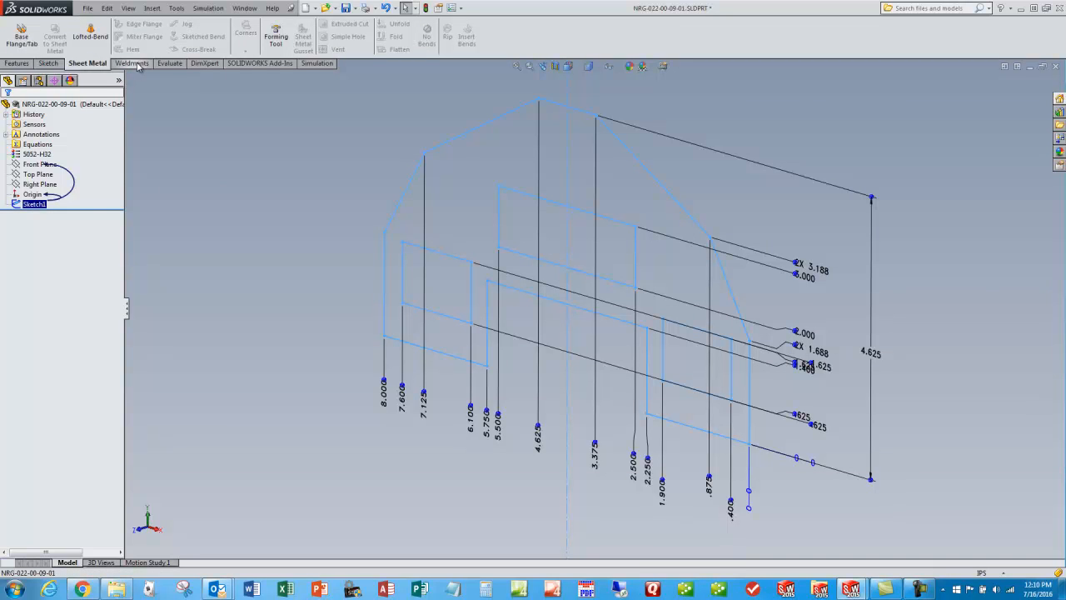
right_click(131, 63)
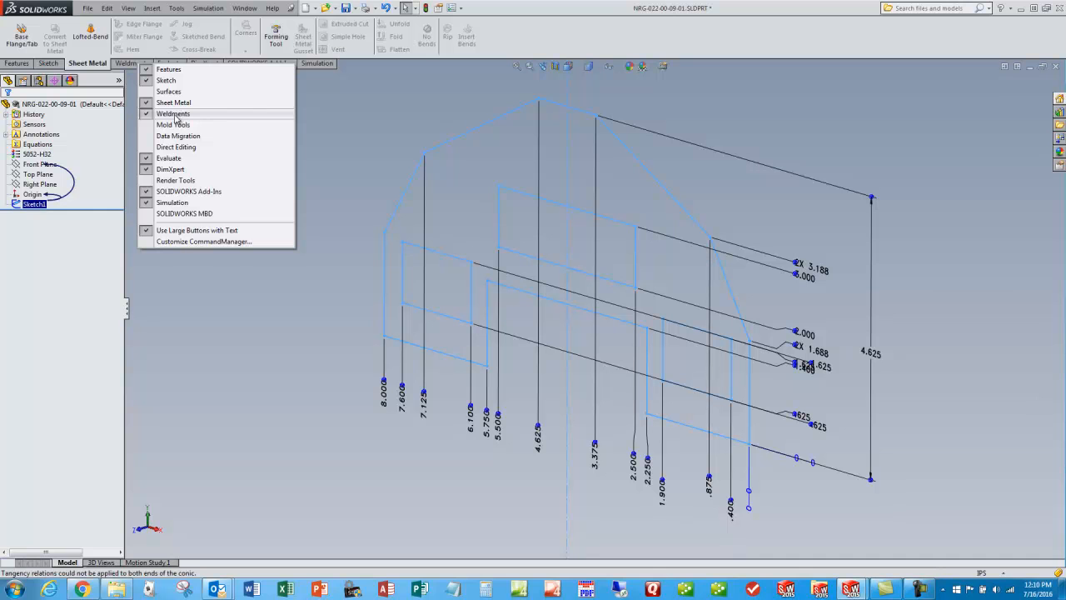
mouse_move(463, 18)
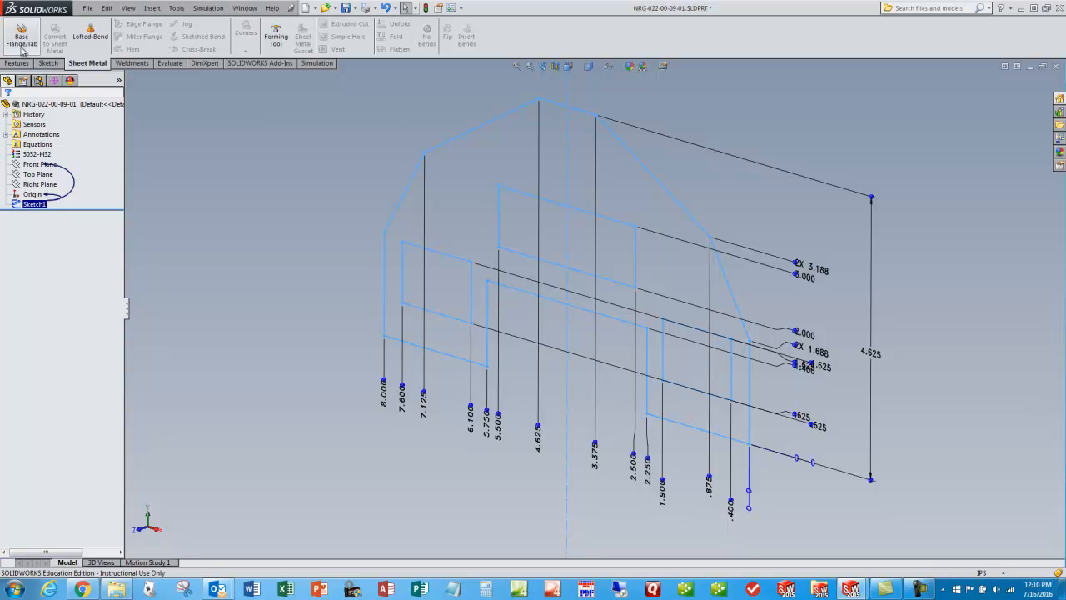
mouse_move(20, 35)
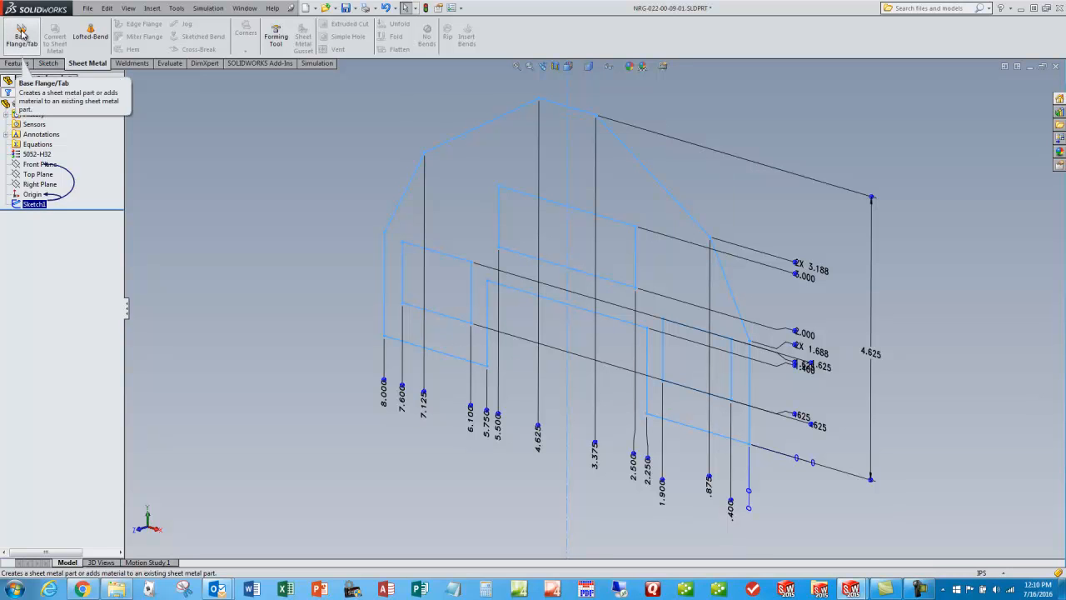
Create a Base Flange from Sketch1 with default thickness and bend allowance
left_click(22, 36)
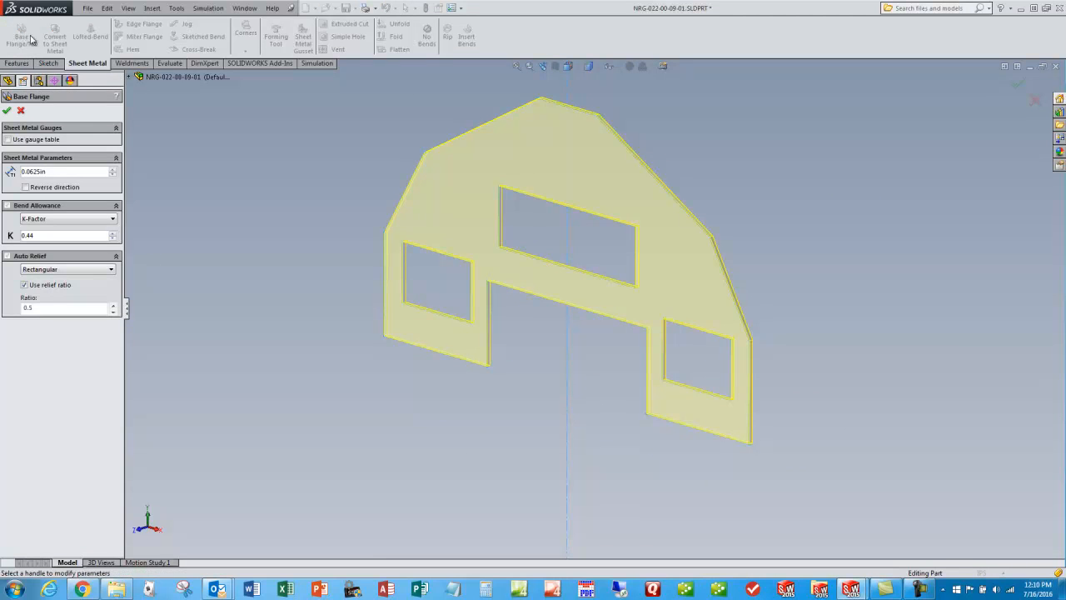
mouse_move(56, 172)
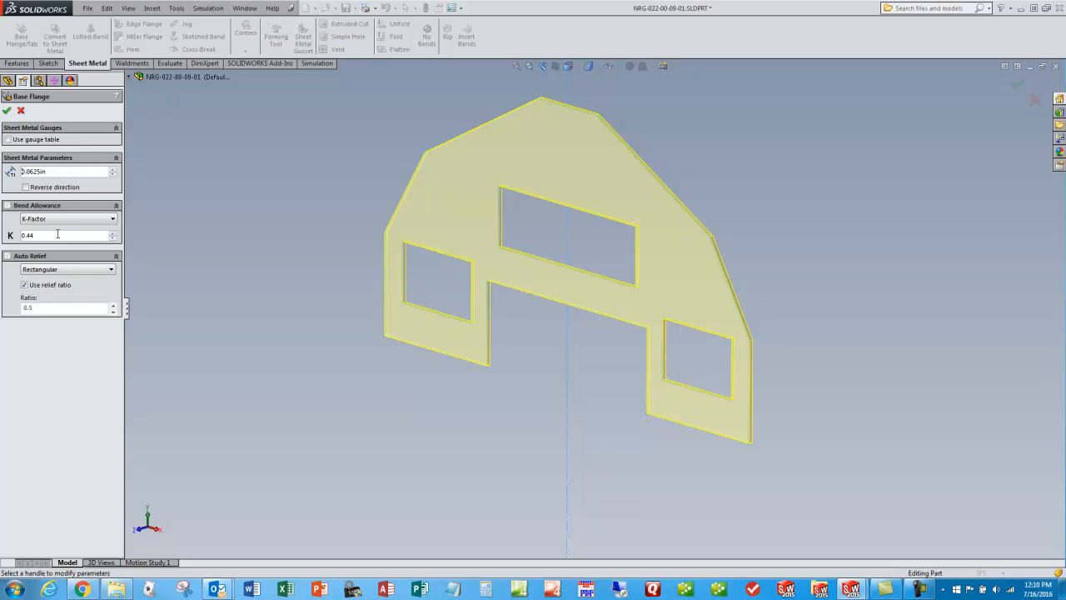
mouse_move(97, 208)
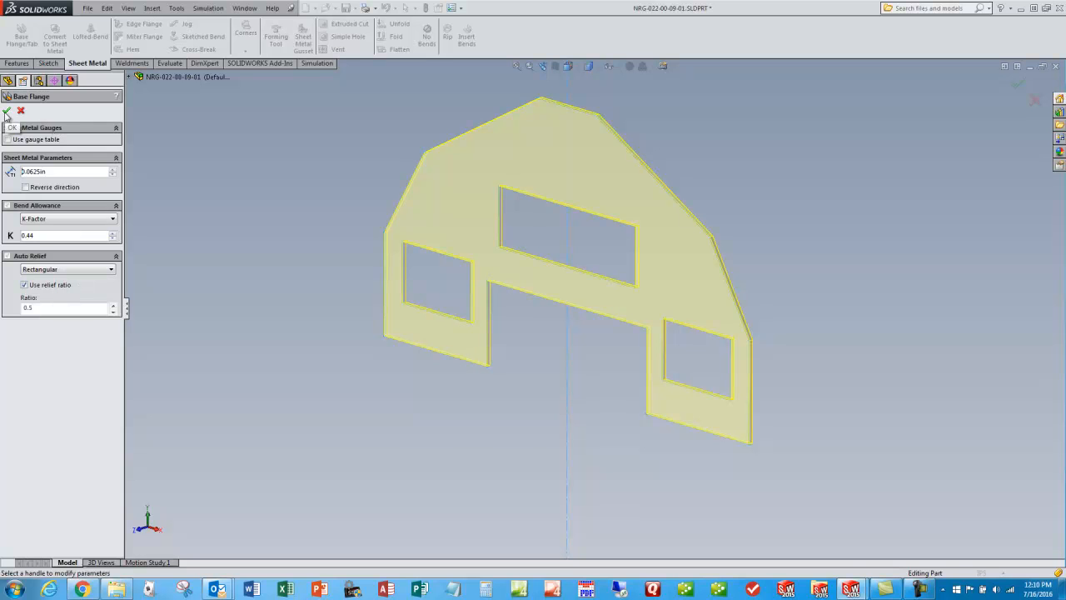
left_click(6, 112)
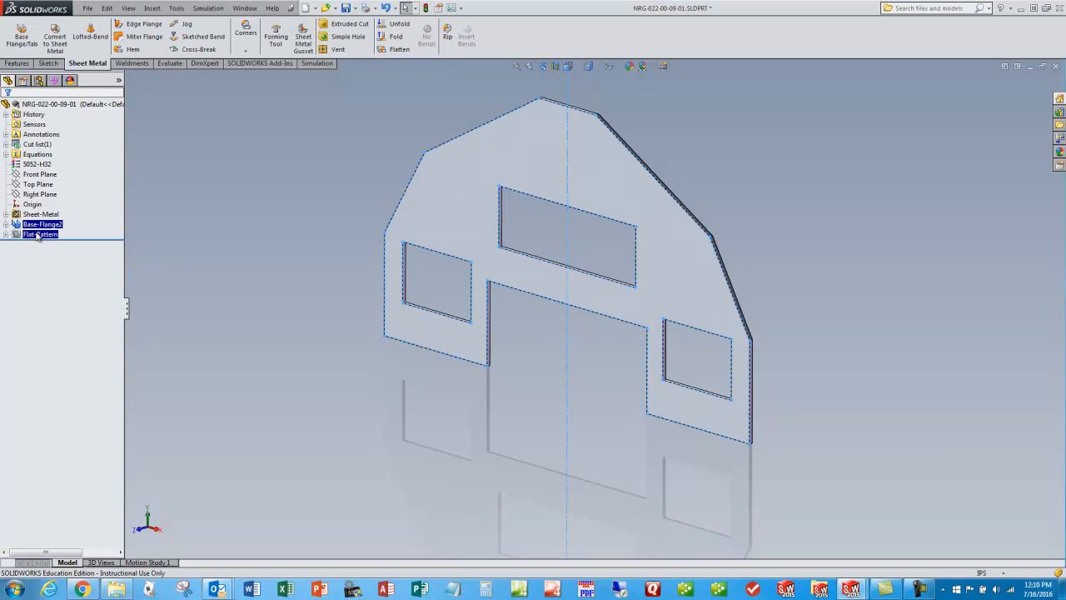
left_click(40, 213)
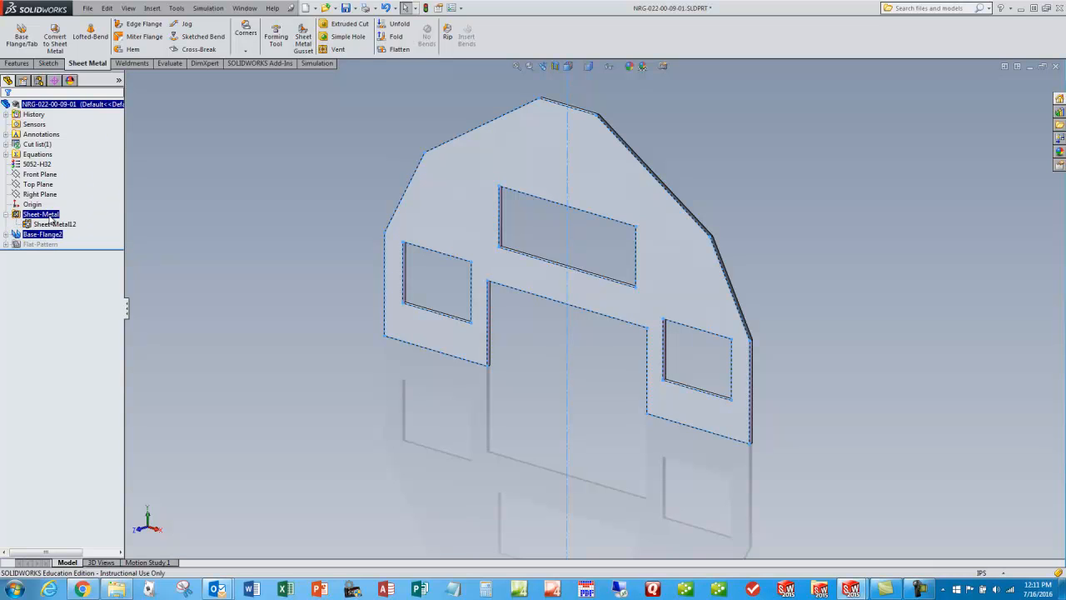
left_click(54, 223)
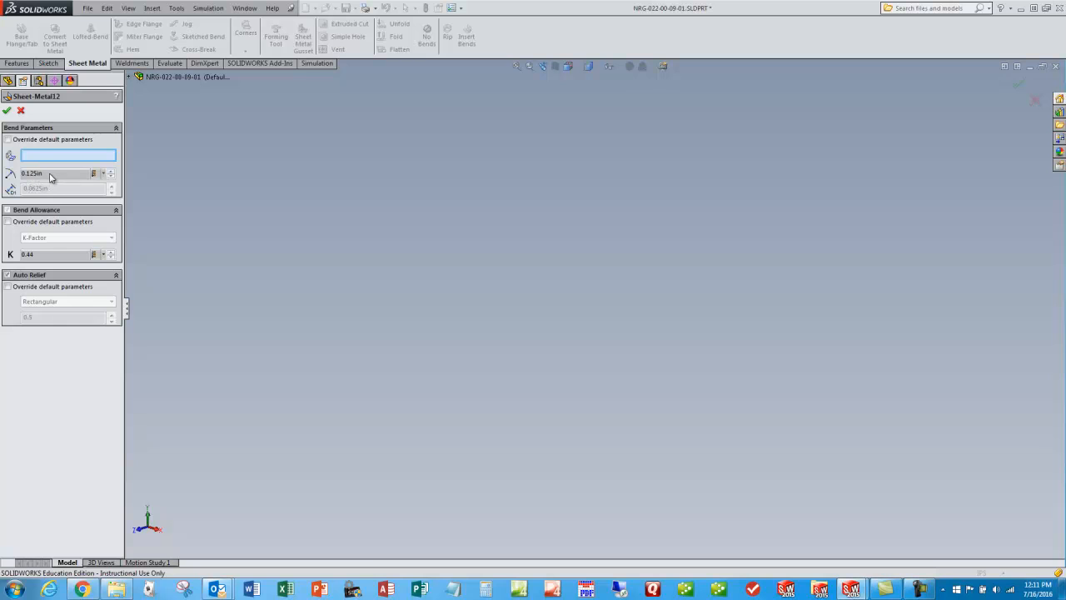
mouse_move(48, 190)
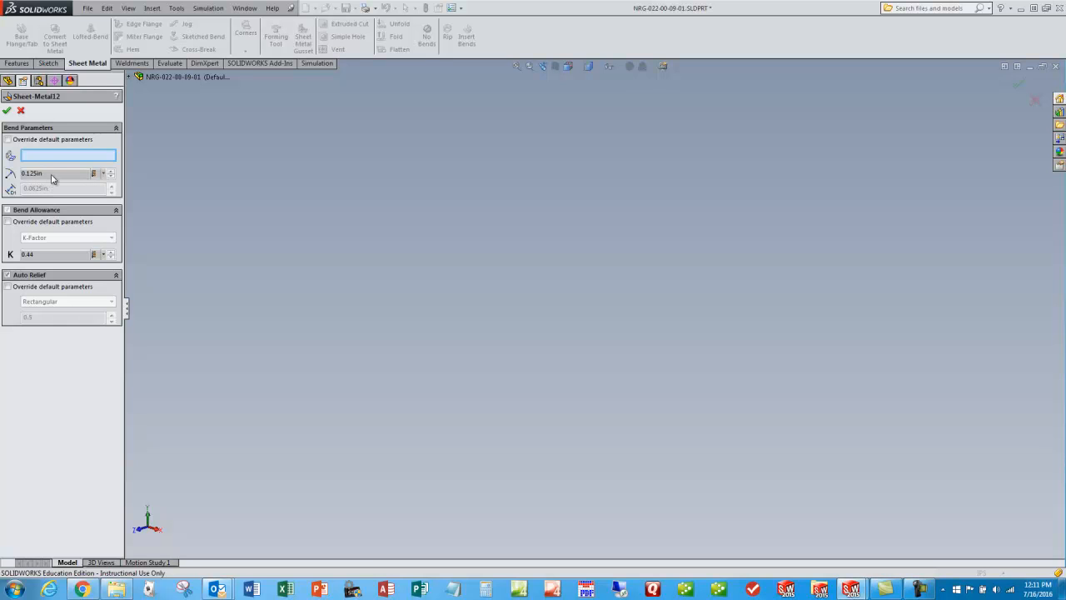
mouse_move(51, 175)
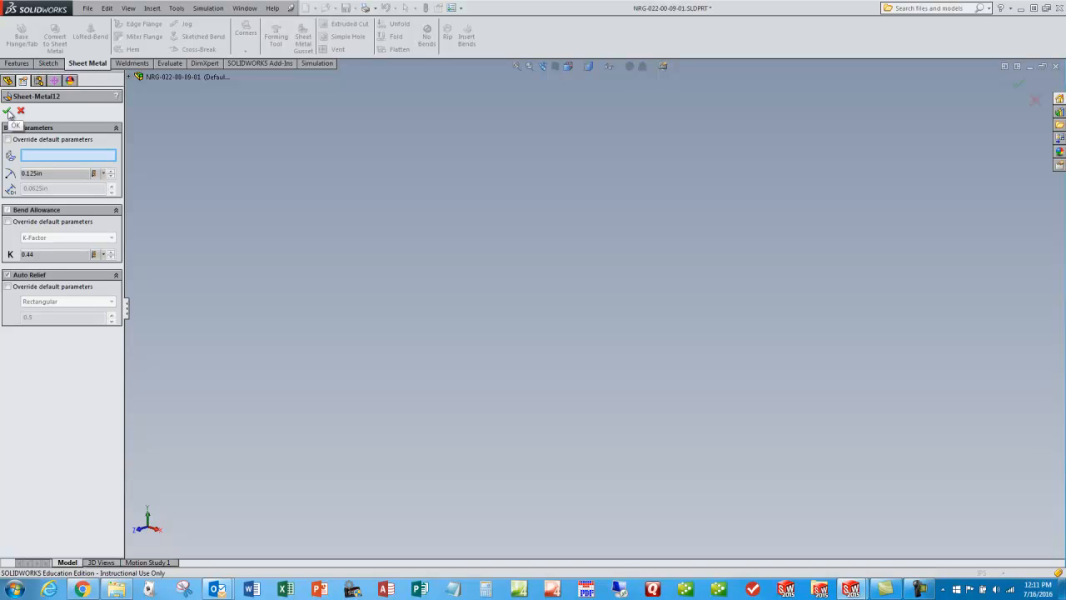
left_click(7, 110)
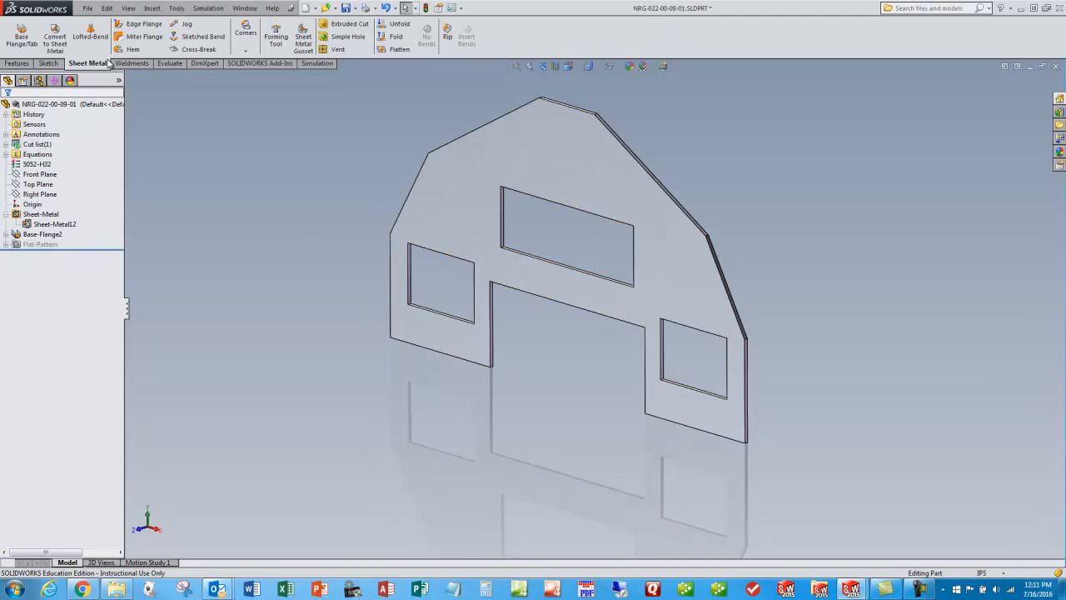
mouse_move(143, 23)
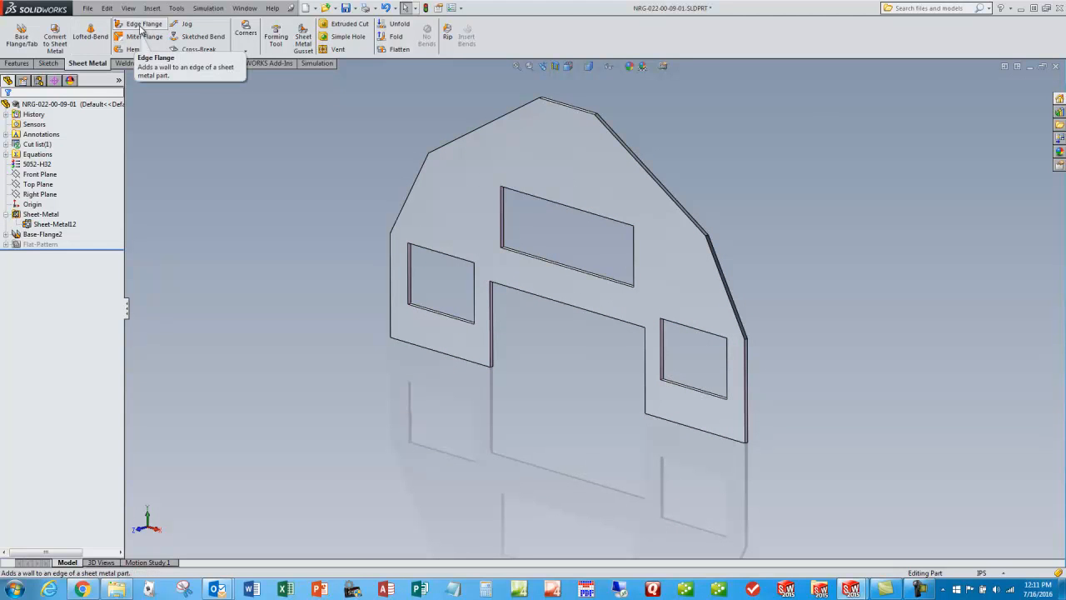
mouse_move(21, 37)
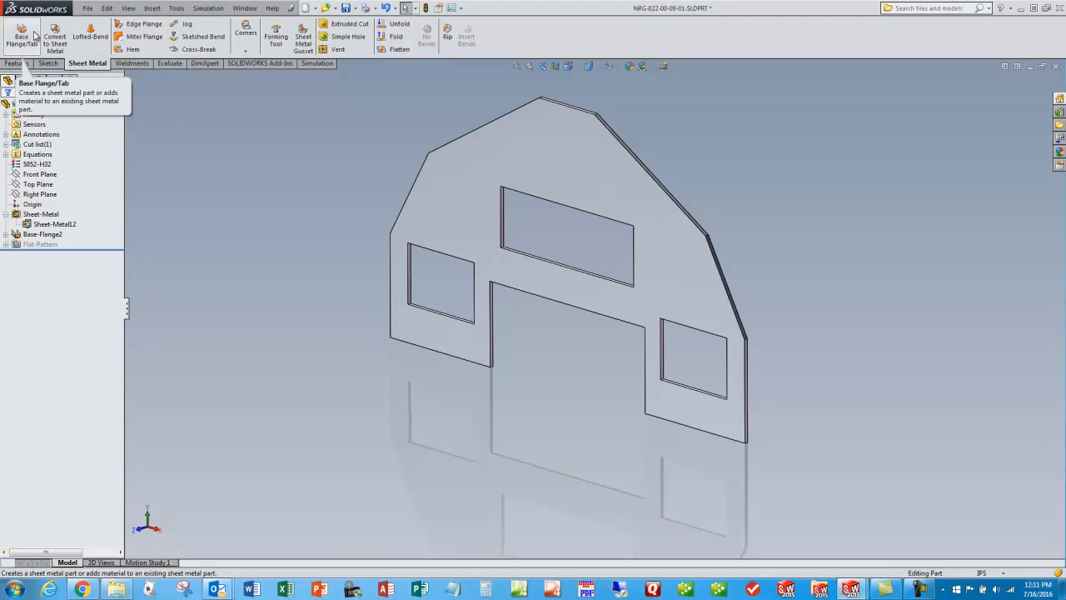
mouse_move(143, 25)
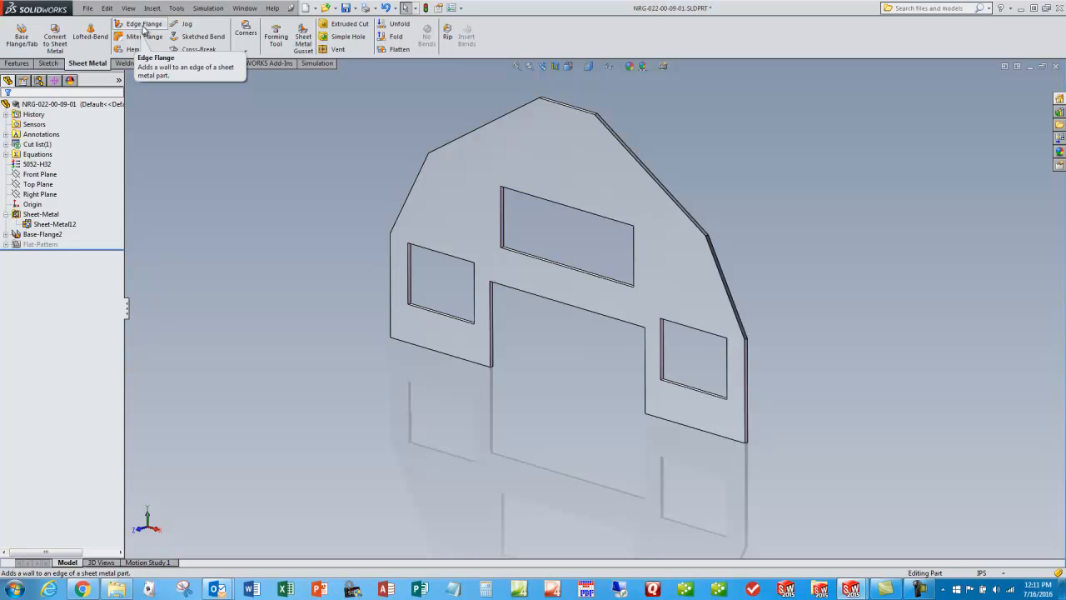
mouse_move(280, 122)
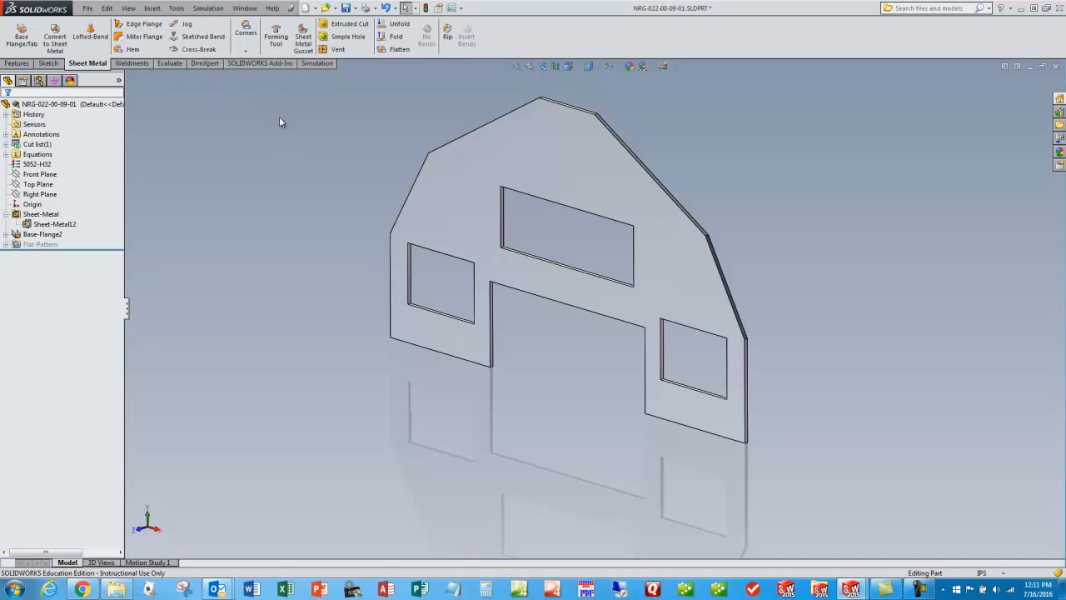
mouse_move(143, 23)
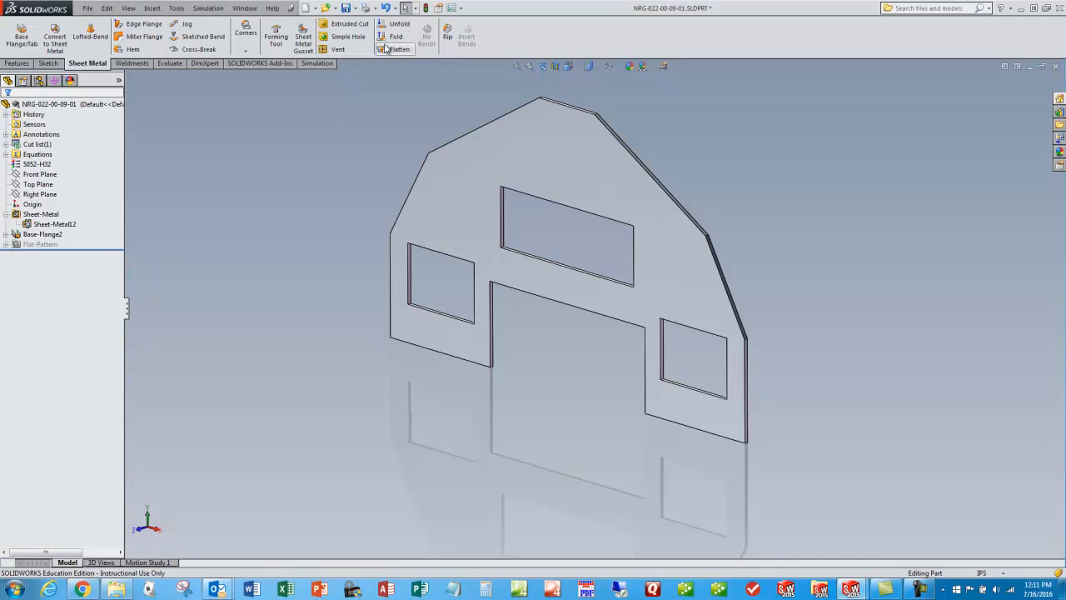
mouse_move(204, 36)
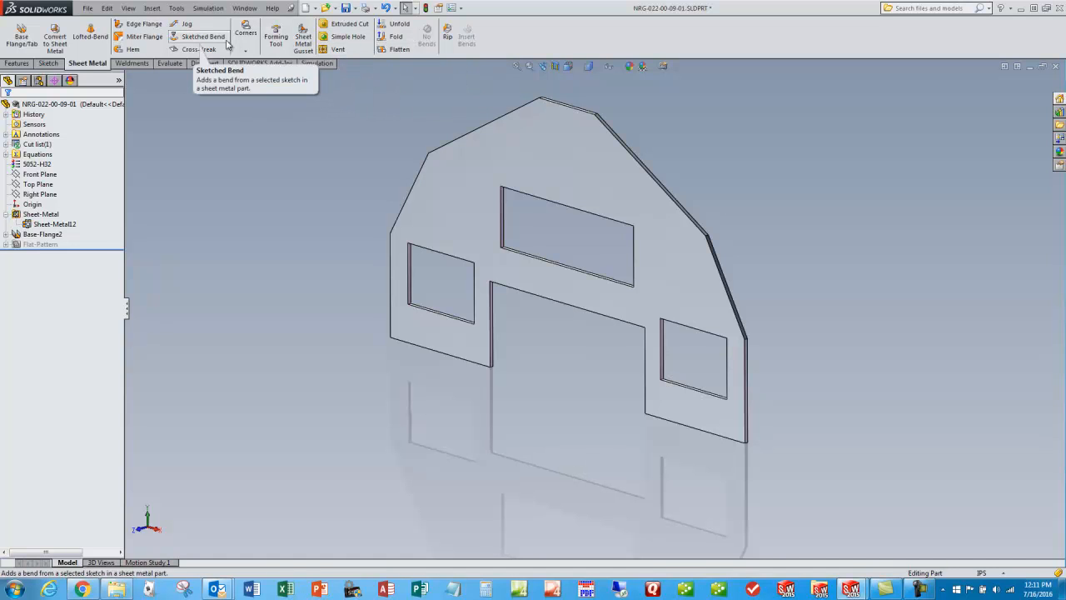
mouse_move(133, 50)
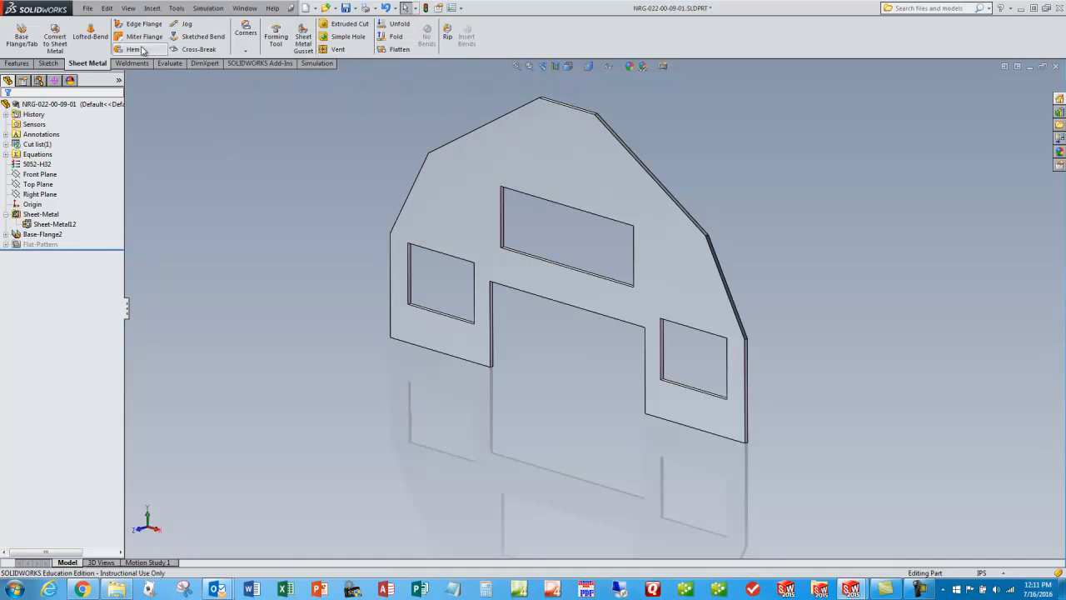
mouse_move(143, 23)
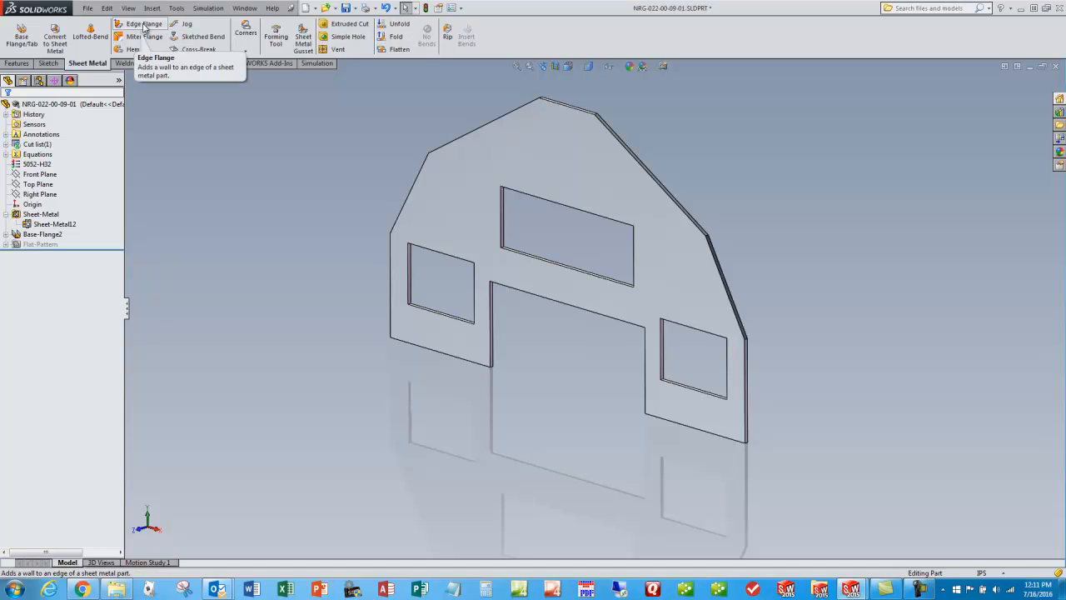
Add a 90-degree edge flange along the plate's bottom edge with the set length
left_click(143, 24)
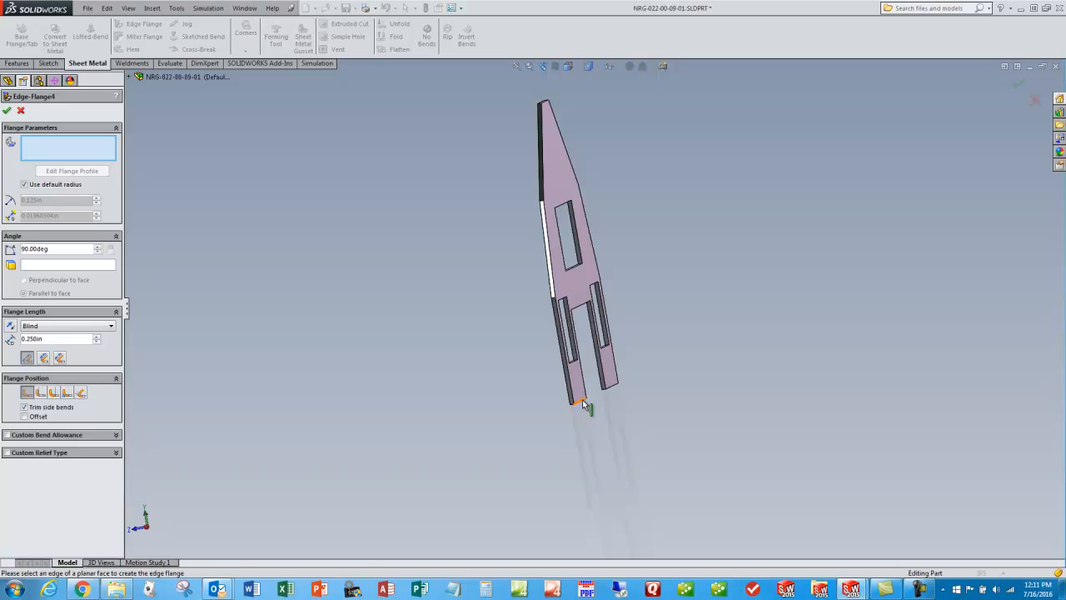
left_click(579, 405)
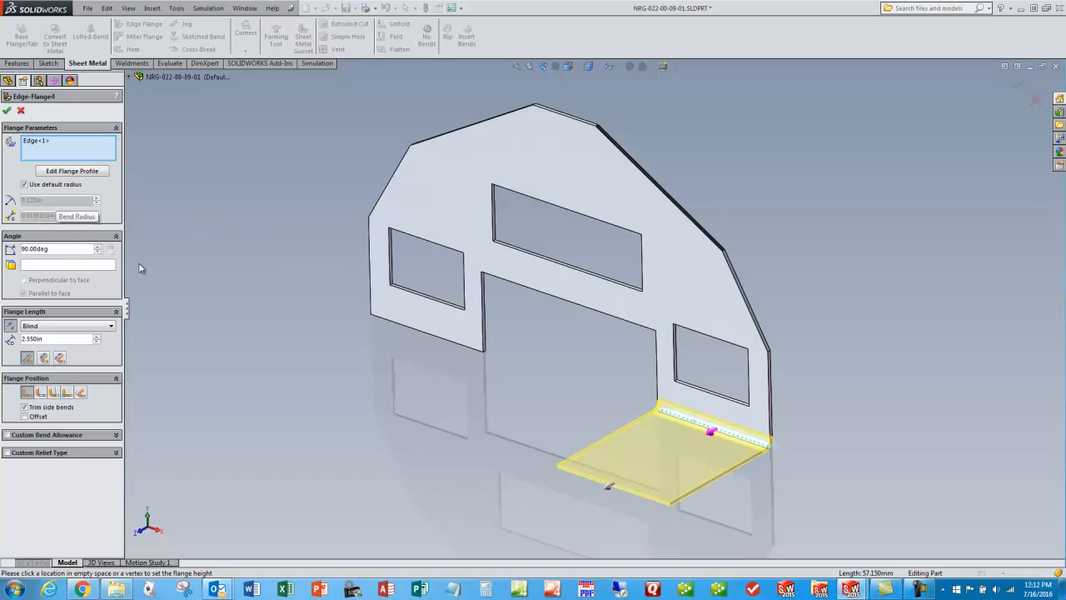
triple_click(53, 338)
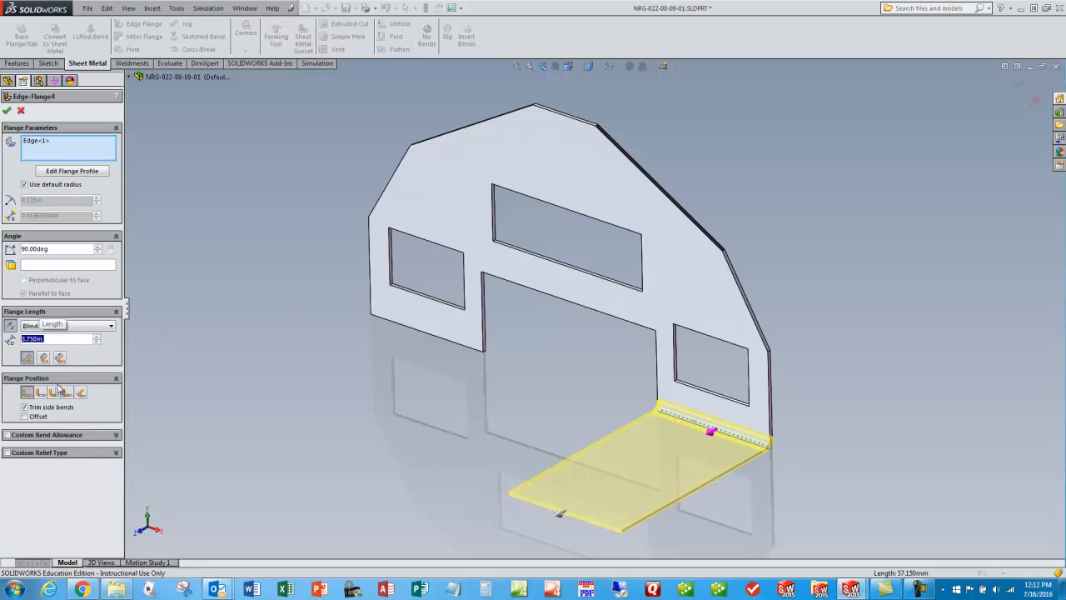
mouse_move(54, 393)
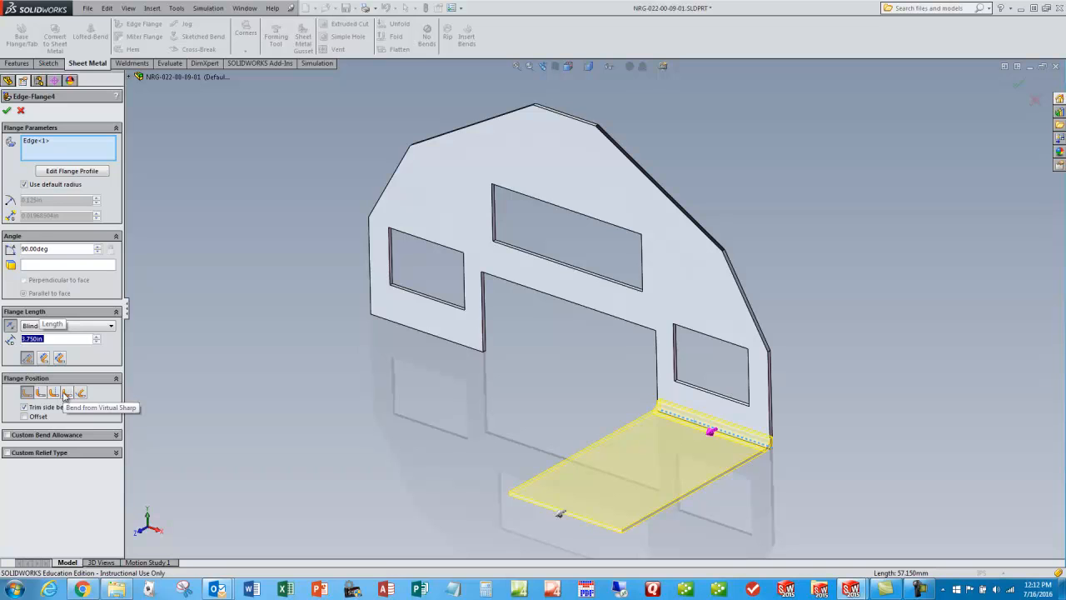
mouse_move(73, 260)
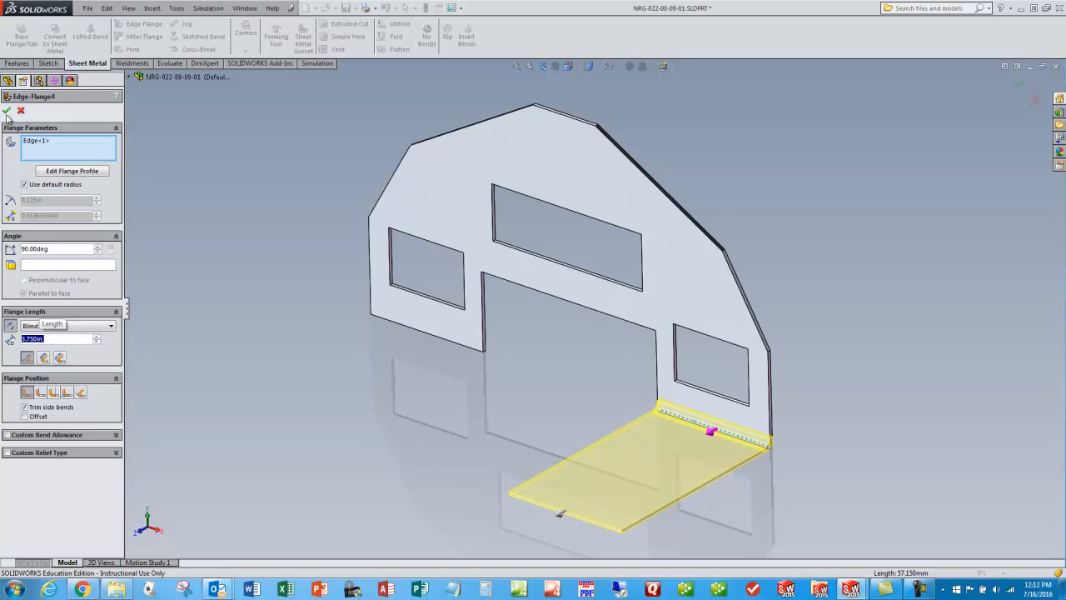
left_click(7, 110)
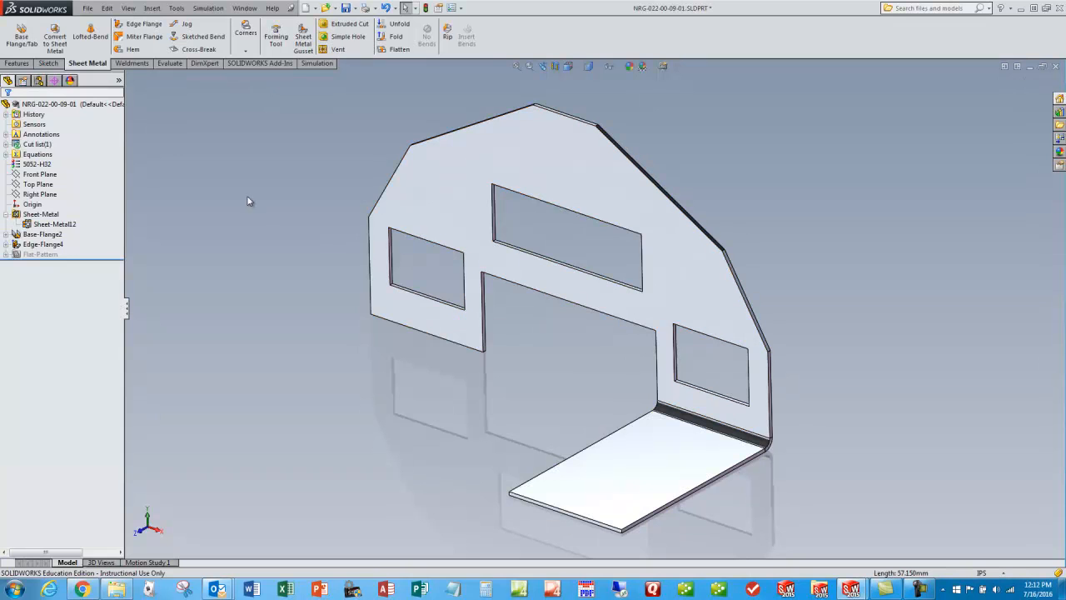
Add an upturned lip on the floor flange's end edge, then begin the lower-left flange
left_click(144, 23)
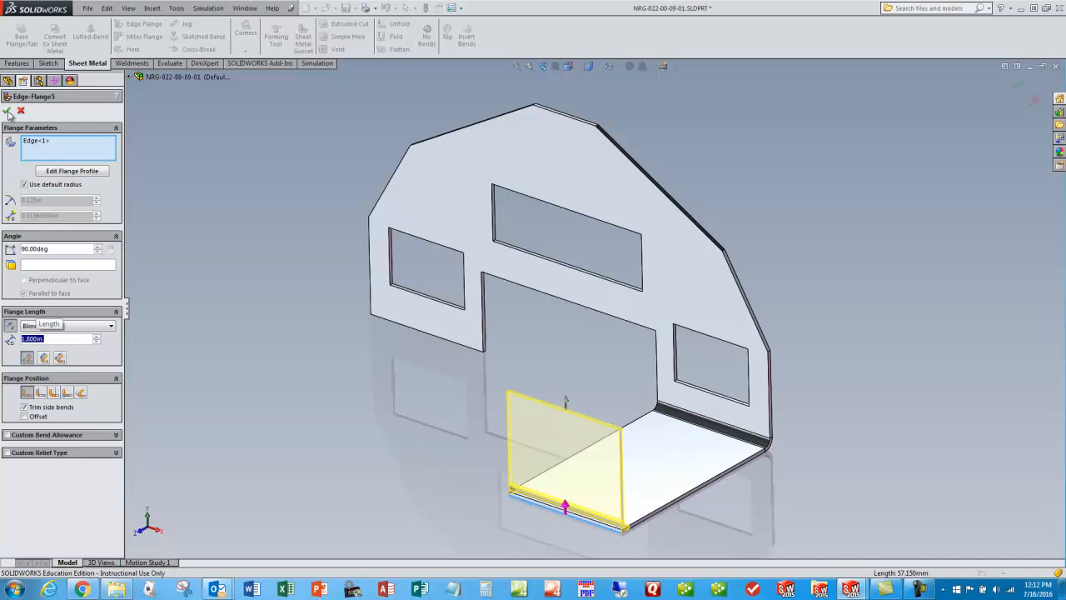
left_click(7, 110)
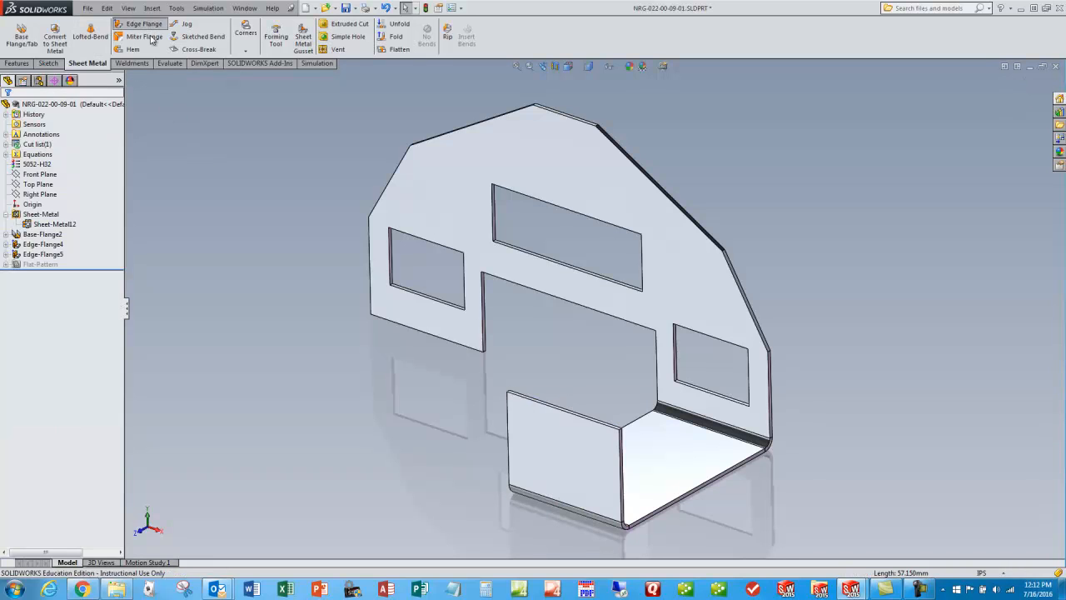
left_click(143, 23)
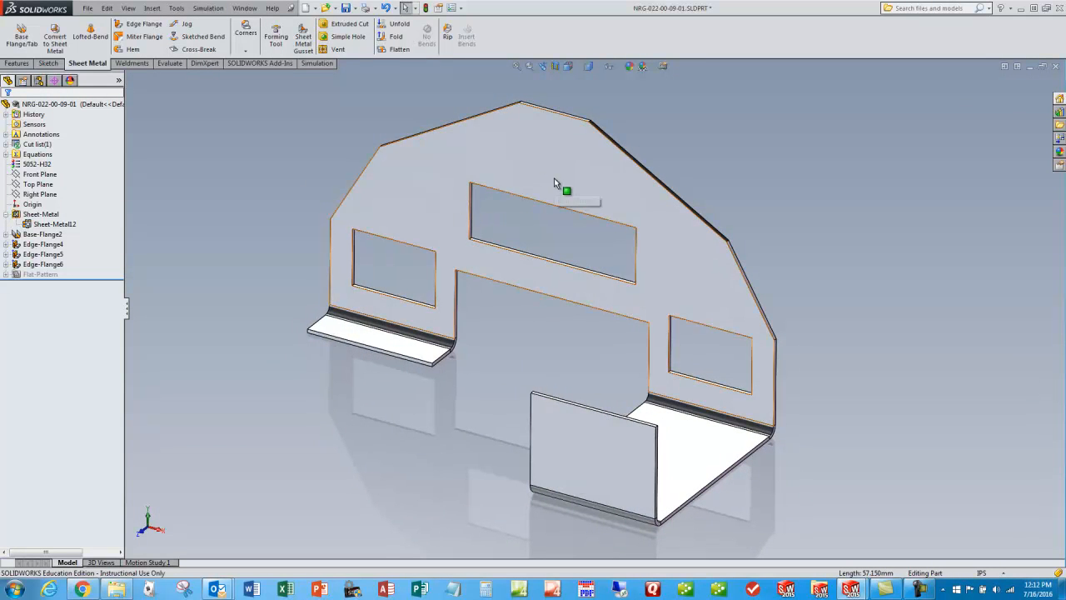
mouse_move(642, 260)
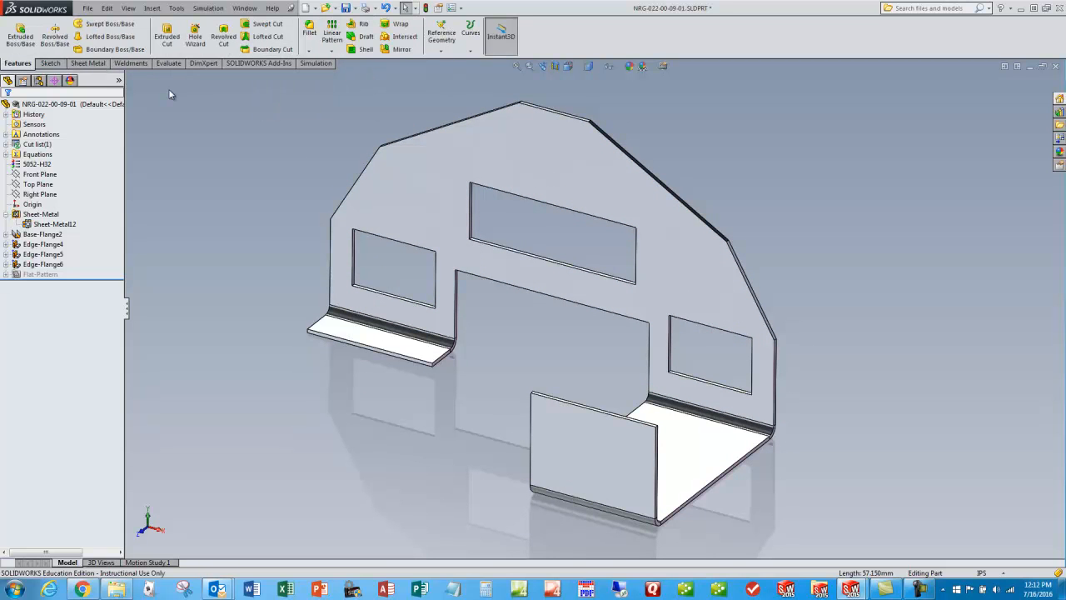
mouse_move(305, 176)
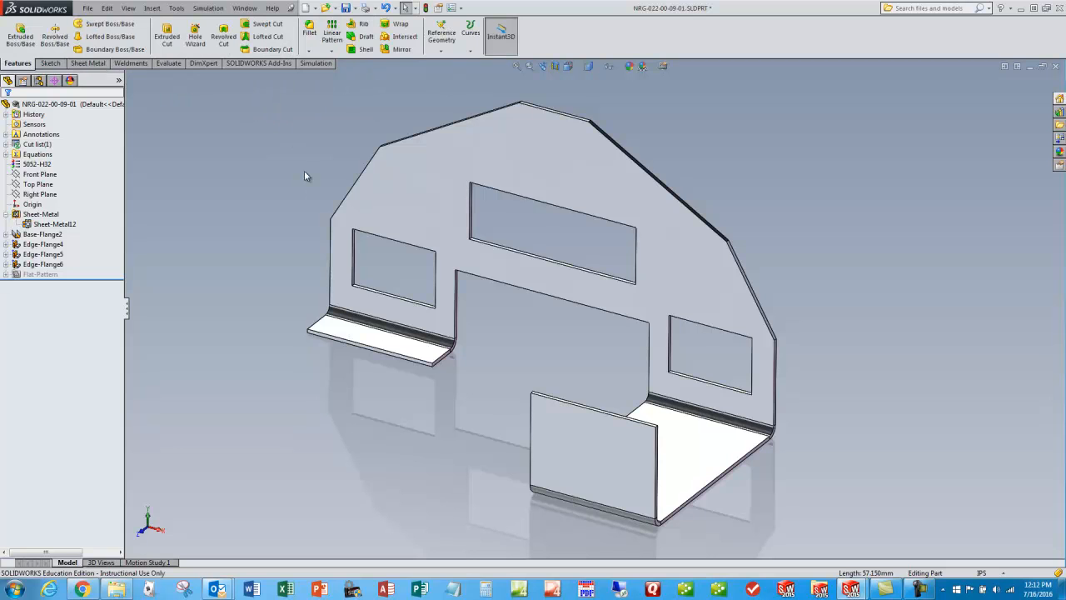
Review tree features and expand the Flat-Pattern folder to reveal Flat-Pattern2
left_click(43, 263)
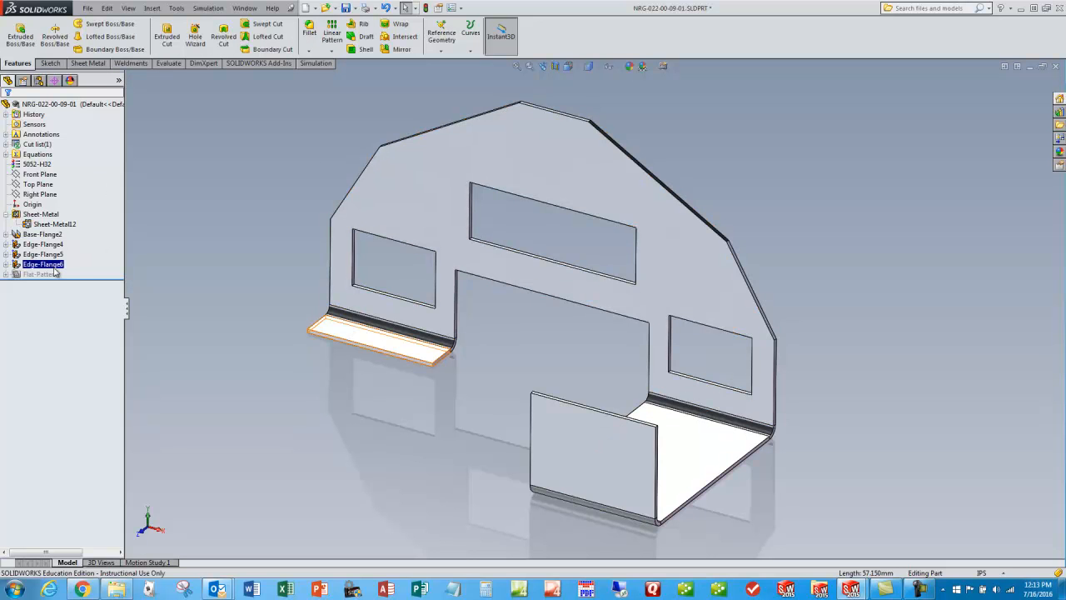
left_click(40, 213)
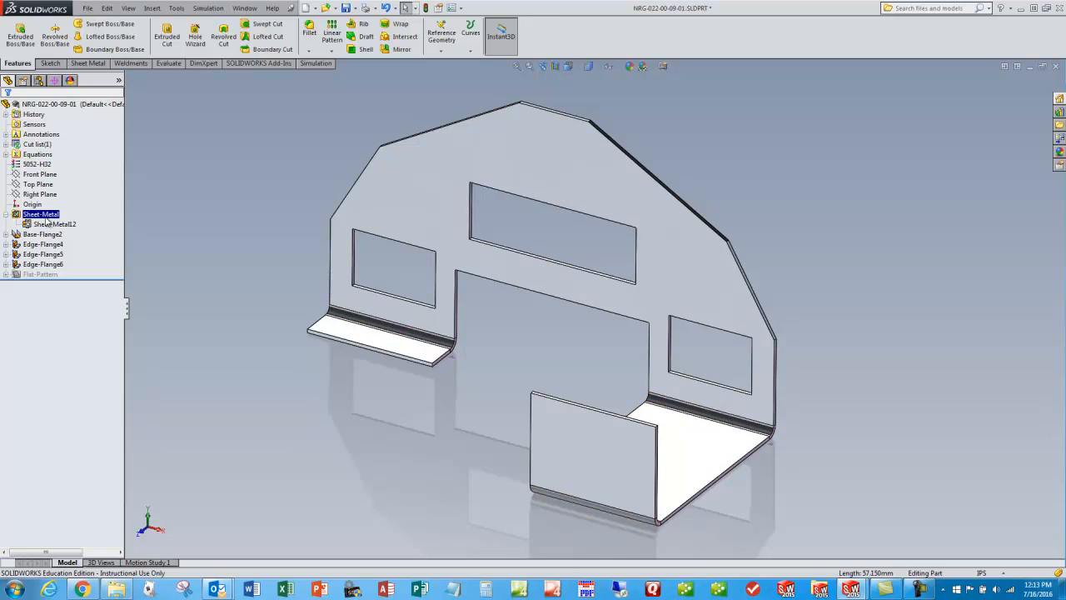
left_click(43, 233)
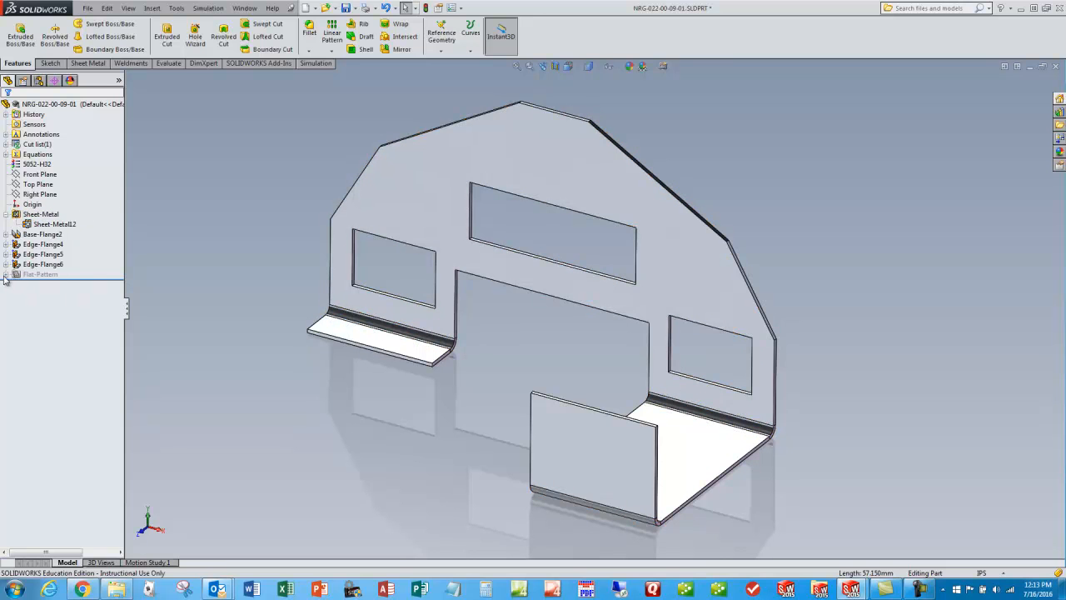
left_click(7, 273)
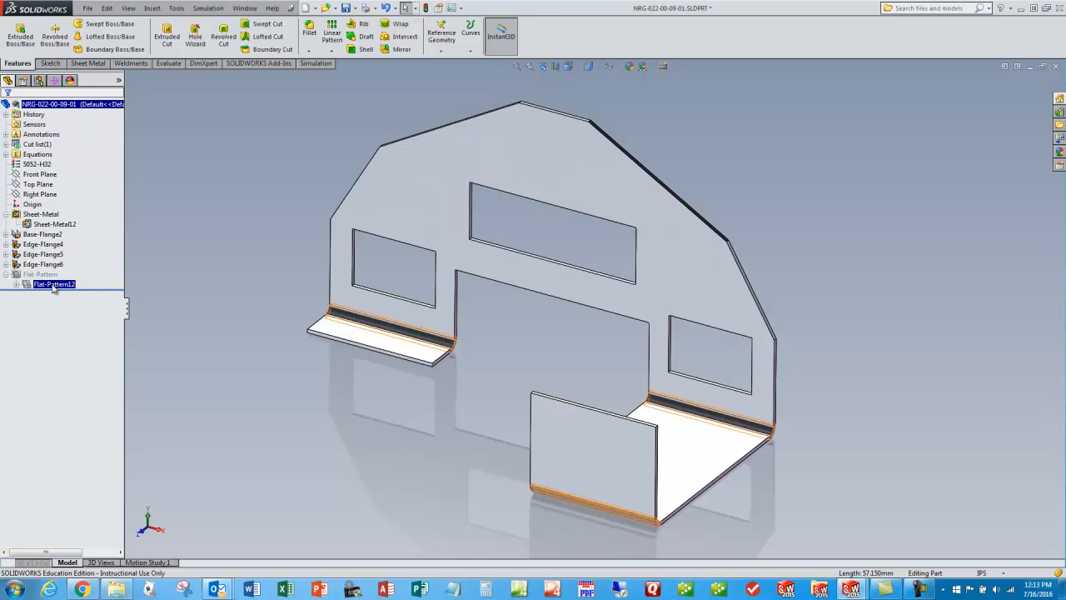
Unsuppress Flat-Pattern2 to show the bracket unfolded with bend lines and cutouts
right_click(53, 284)
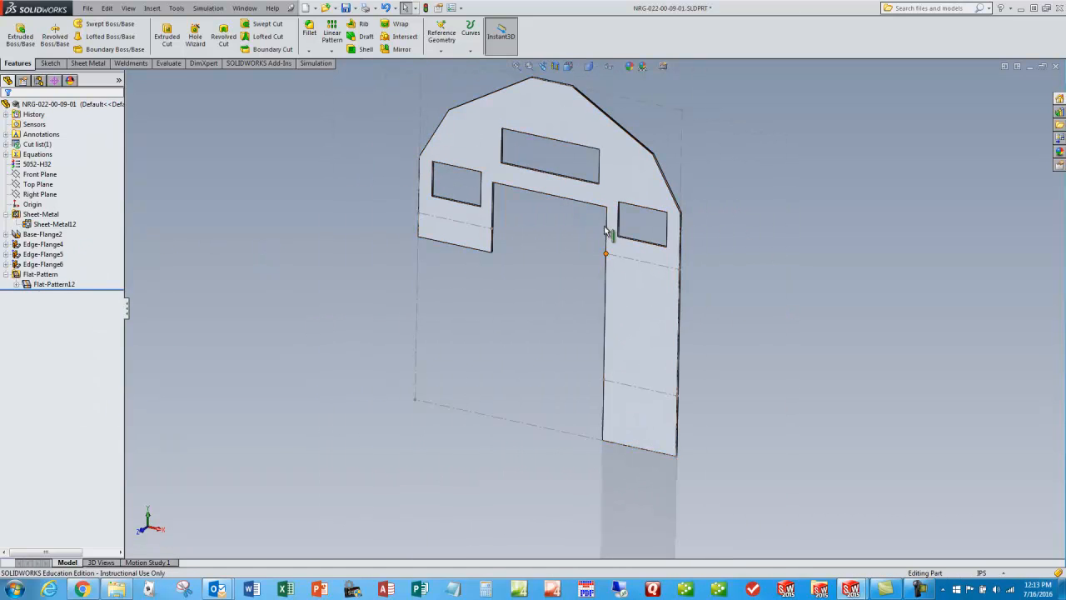
left_click_drag(608, 233, 603, 320)
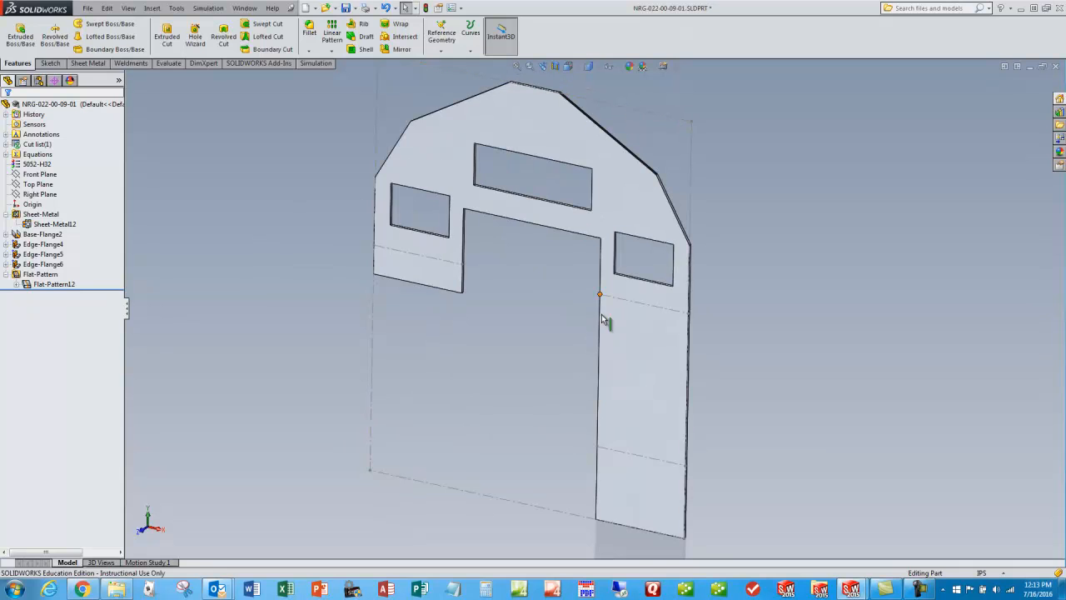
mouse_move(640, 408)
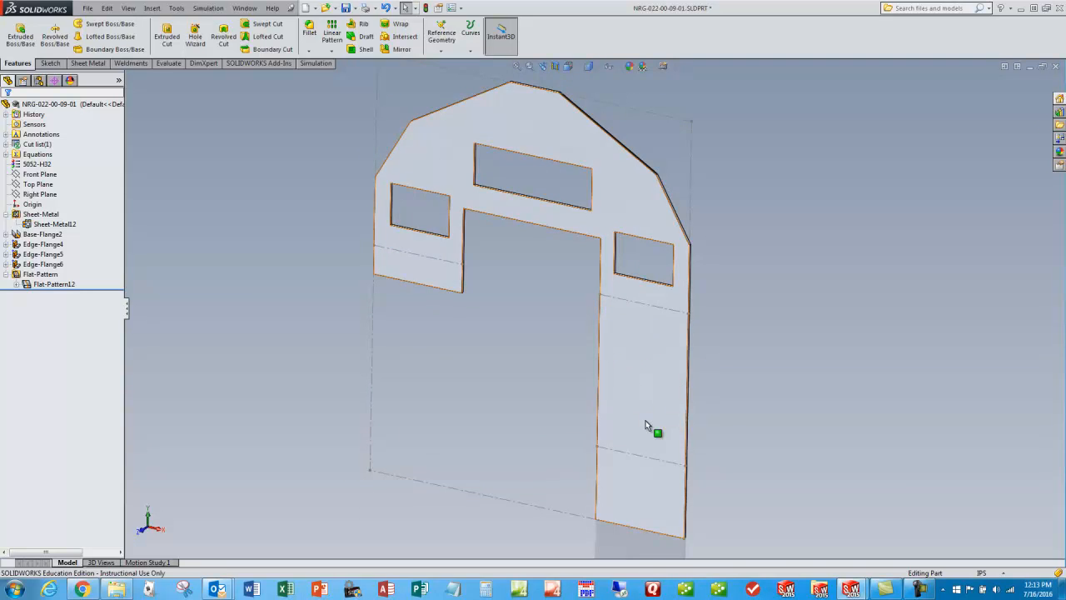
left_click(276, 251)
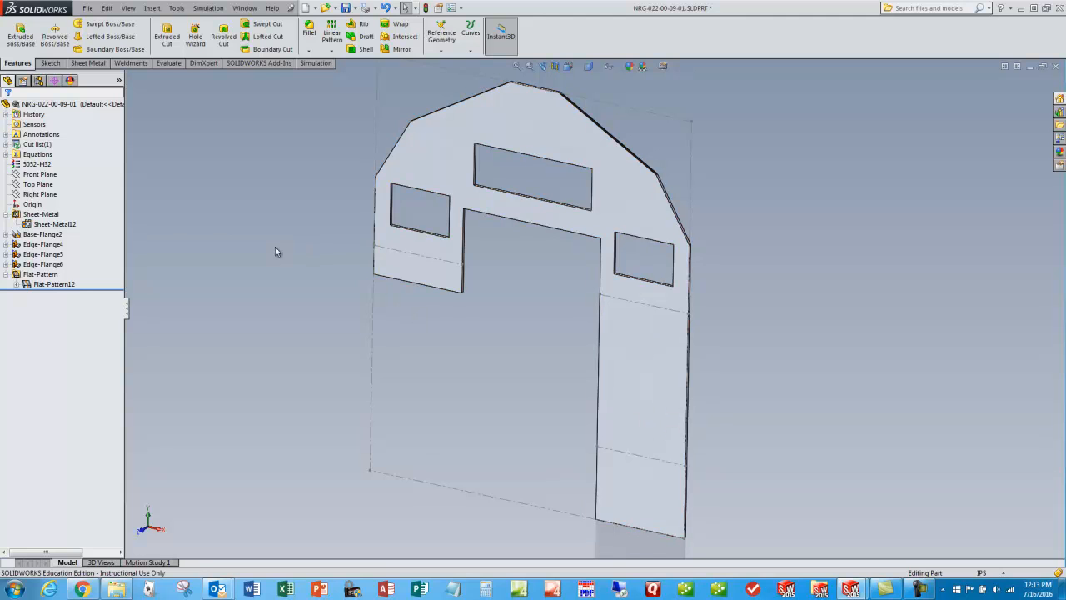
mouse_move(532, 290)
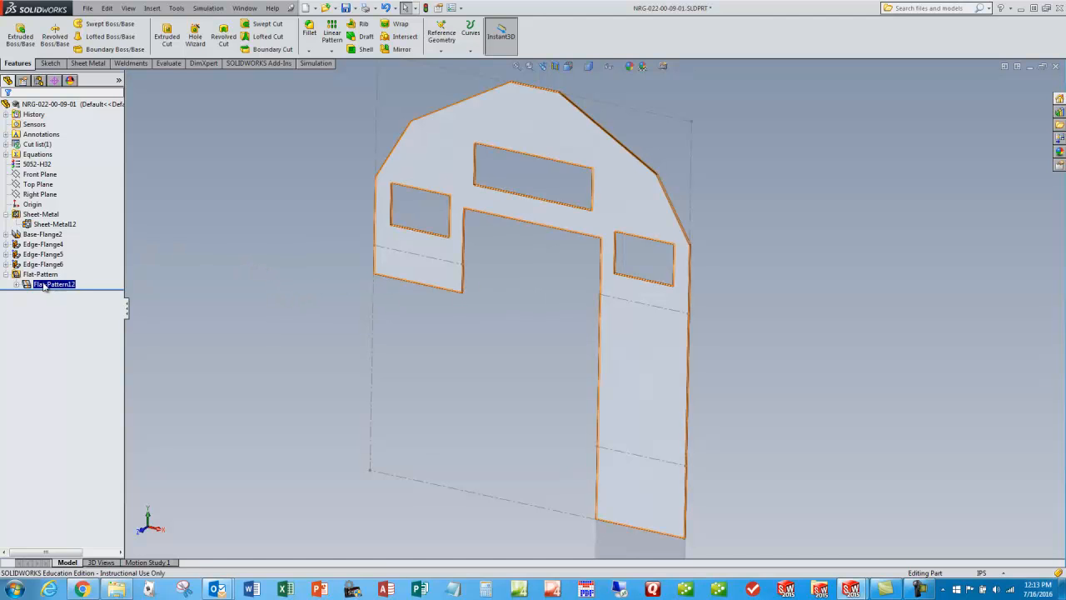
left_click(40, 273)
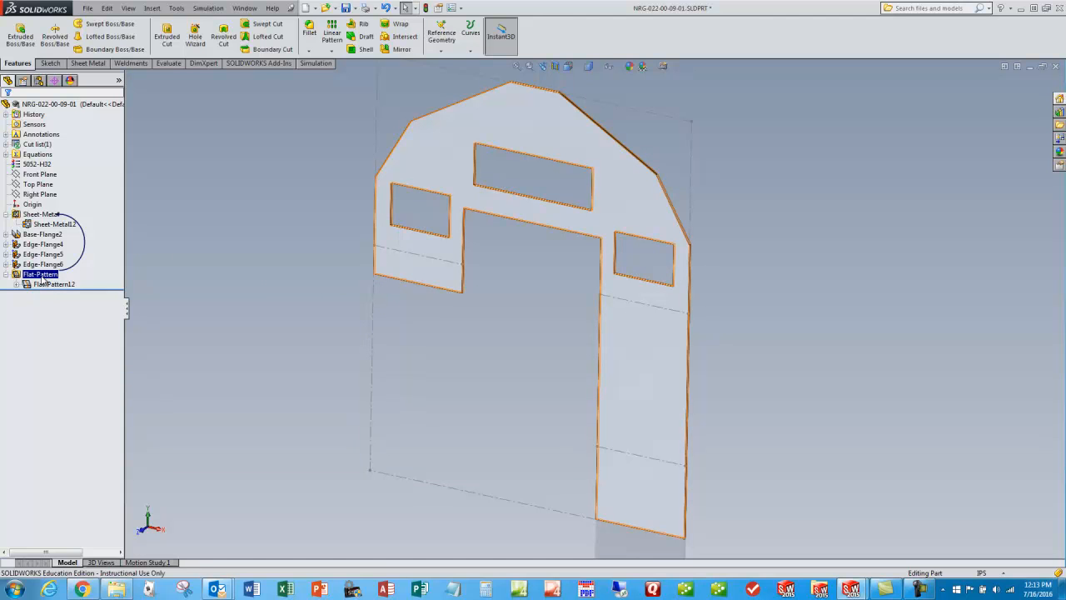
Suppress the flat pattern so the bracket refolds, then view the folded result
right_click(40, 283)
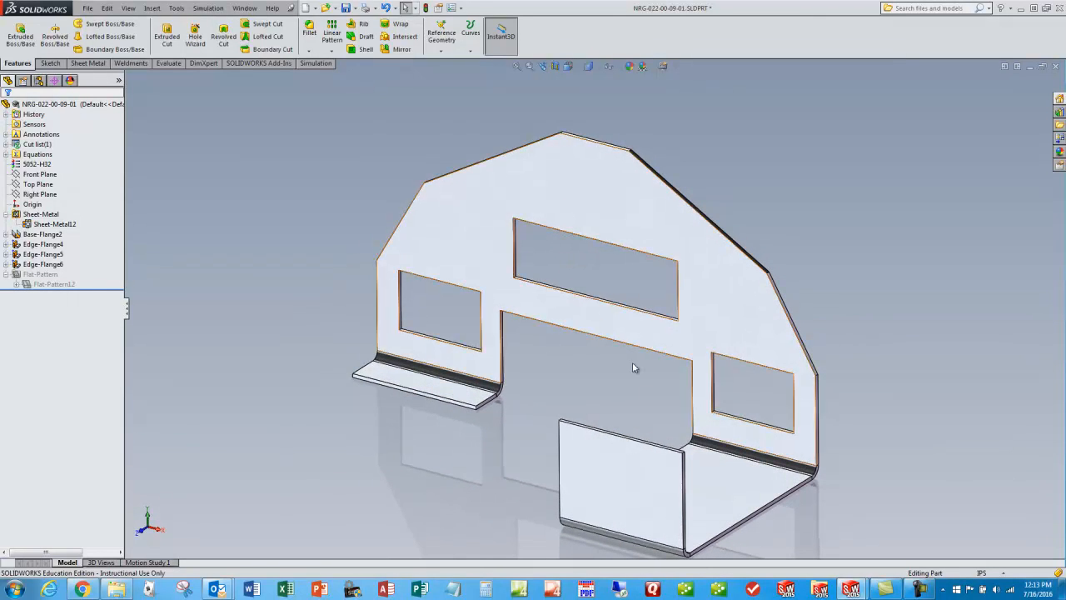
left_click_drag(633, 367, 517, 304)
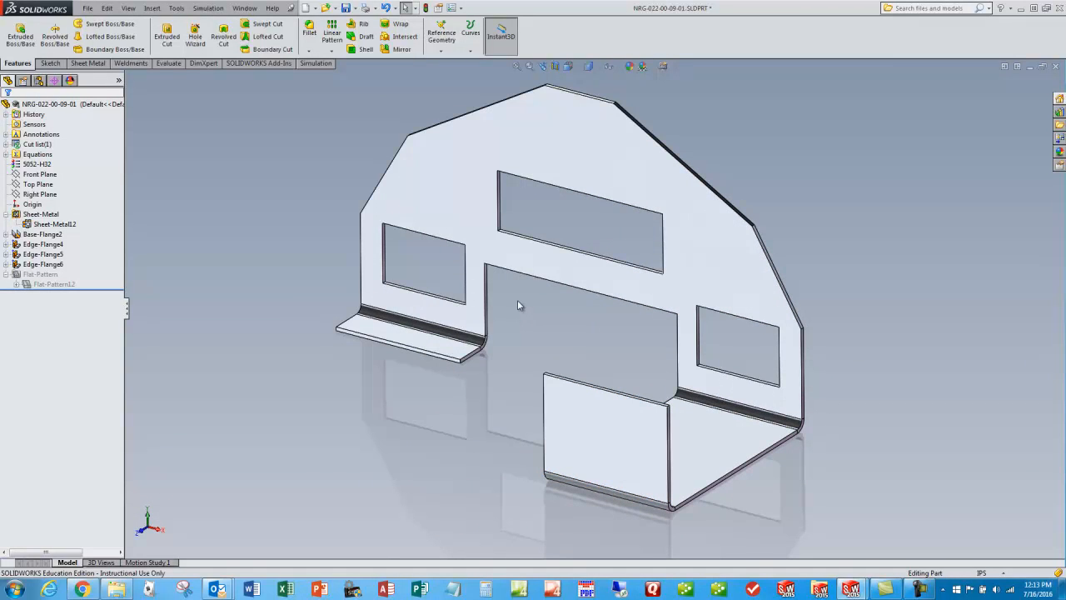
mouse_move(332, 35)
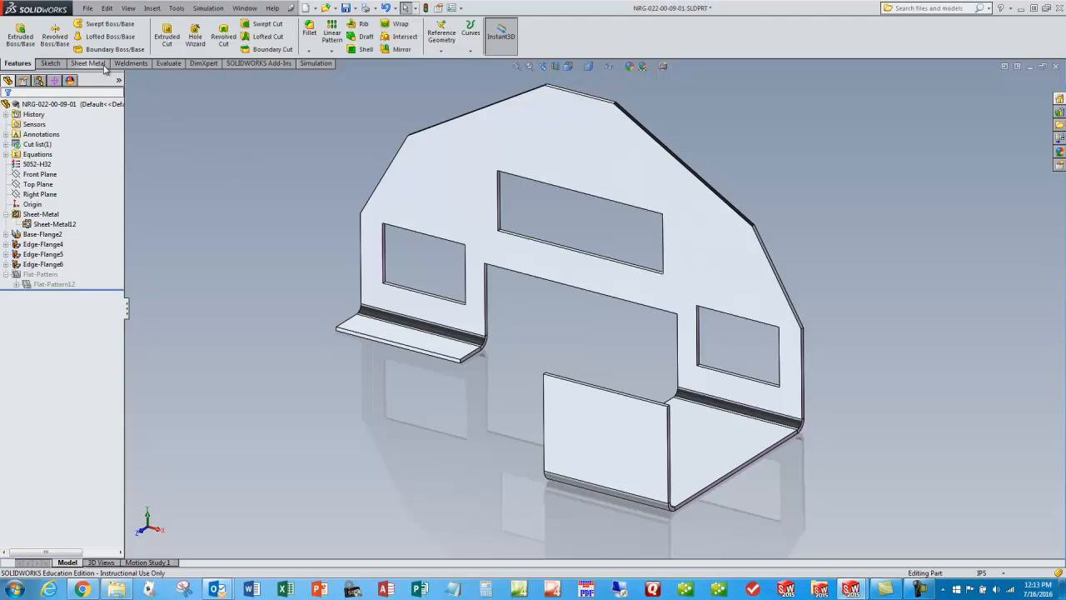
left_click(87, 64)
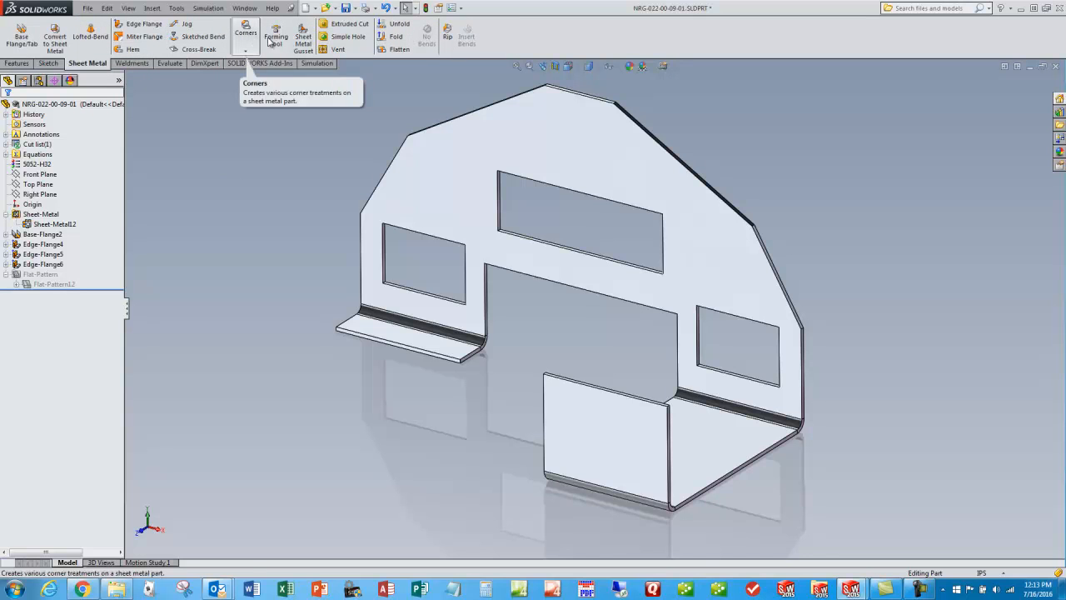
mouse_move(275, 160)
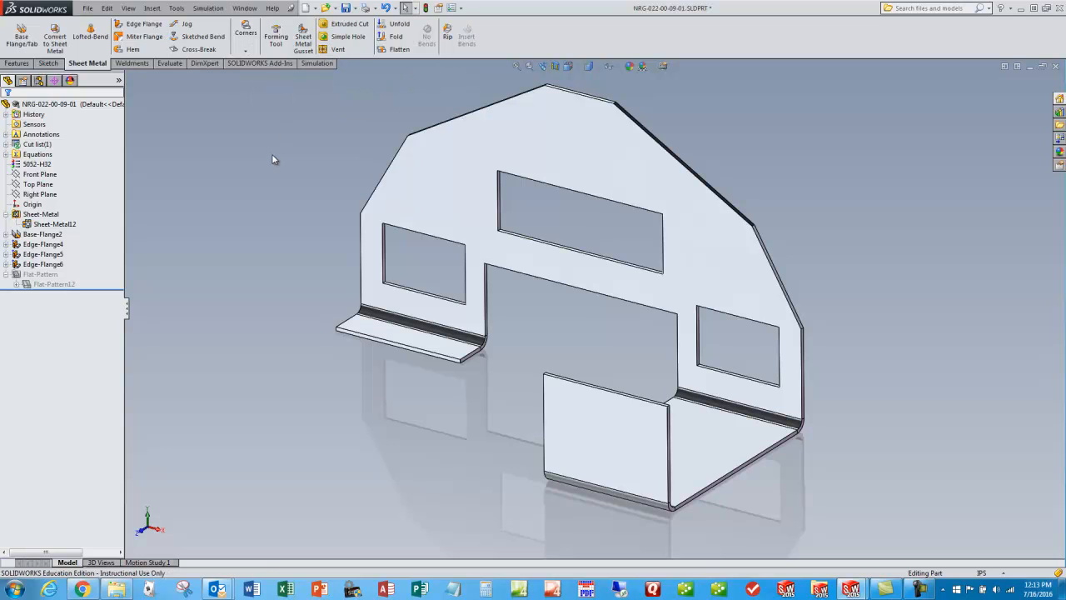
left_click(243, 7)
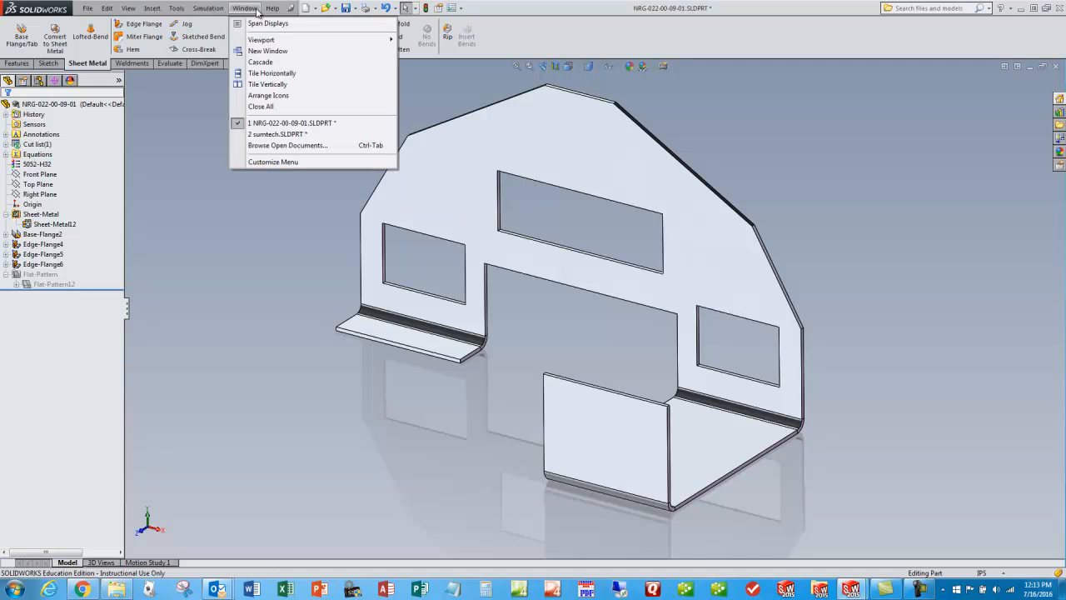
Switch to the sumtech part showing the Assignment #9 Sheet Metal title
left_click(277, 133)
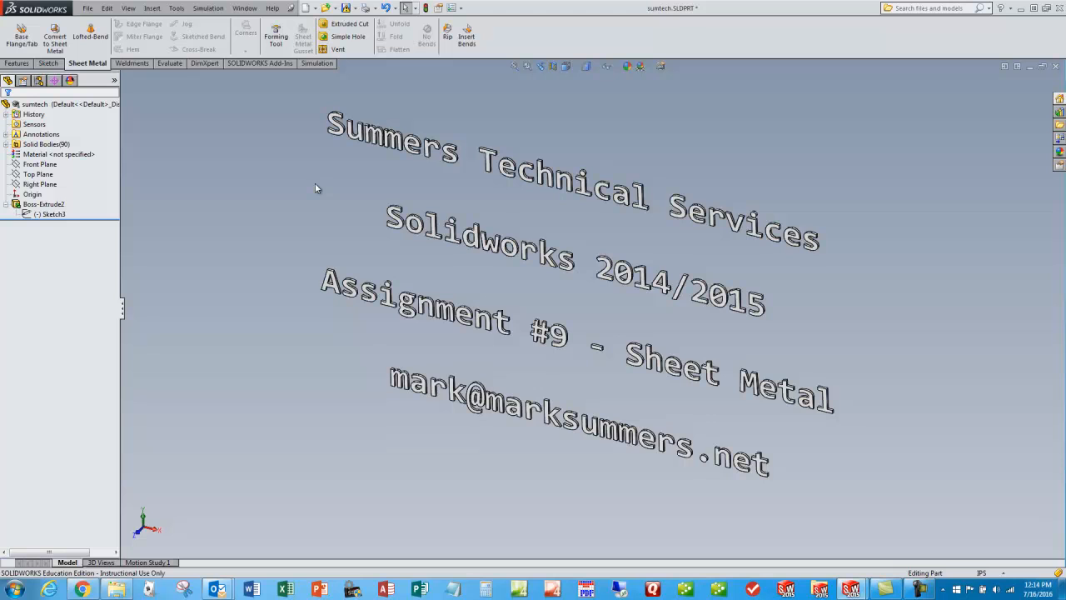
mouse_move(370, 185)
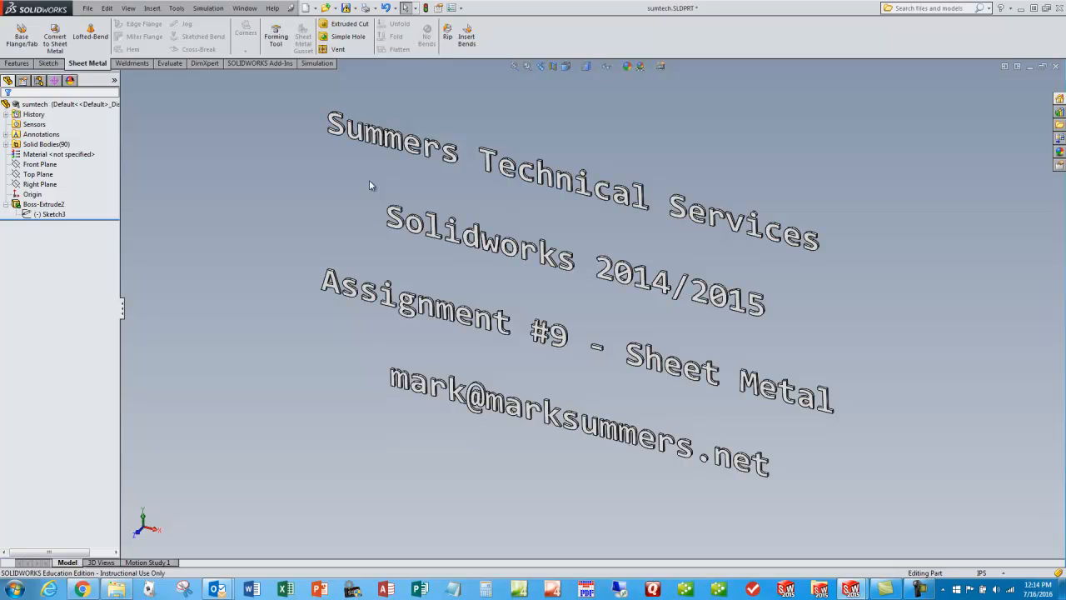
mouse_move(393, 203)
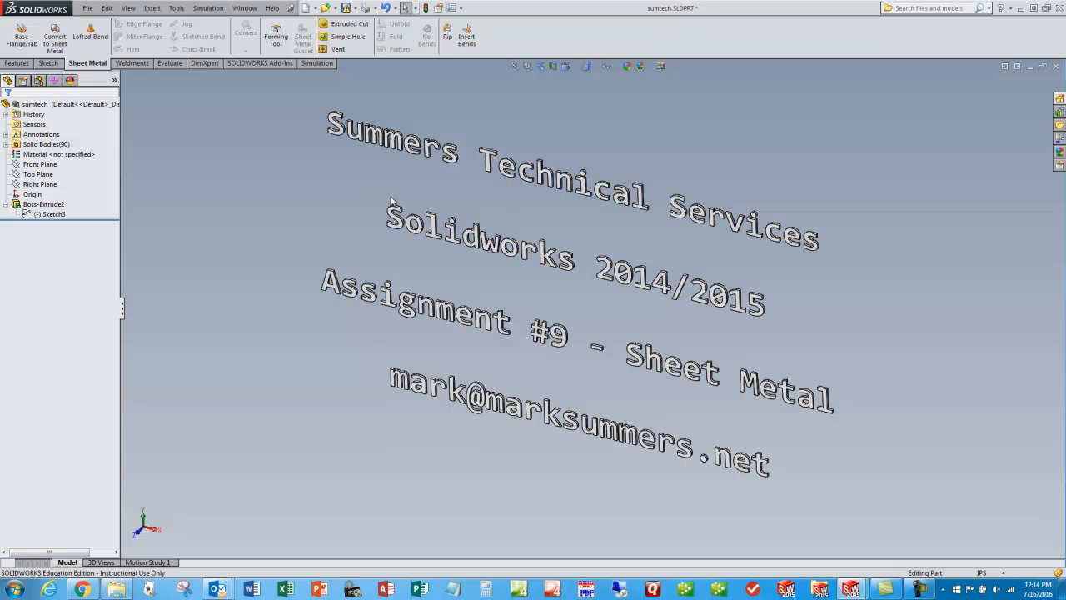
mouse_move(315, 93)
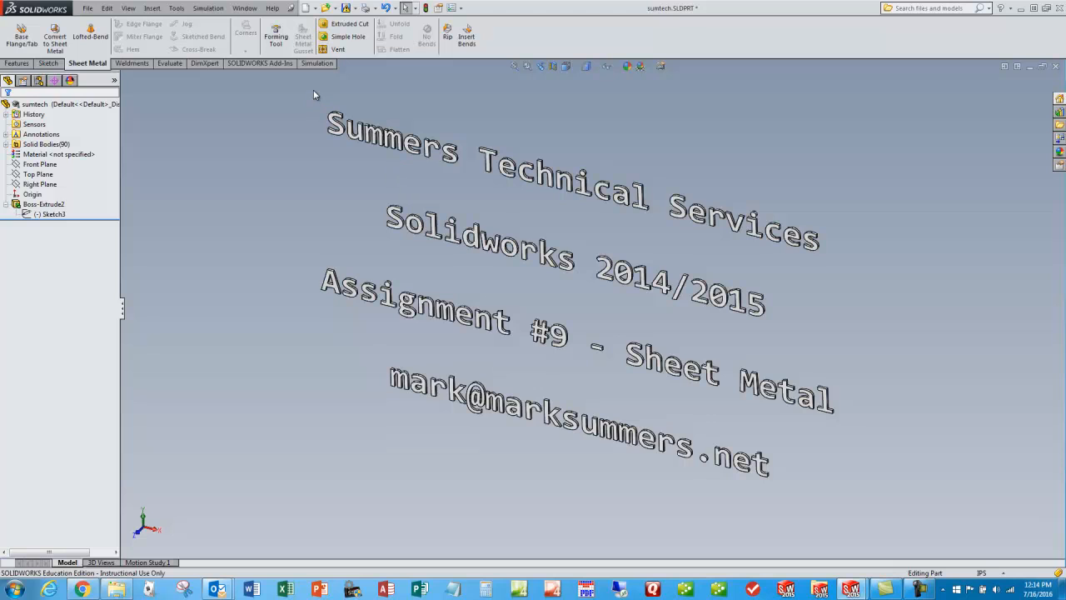